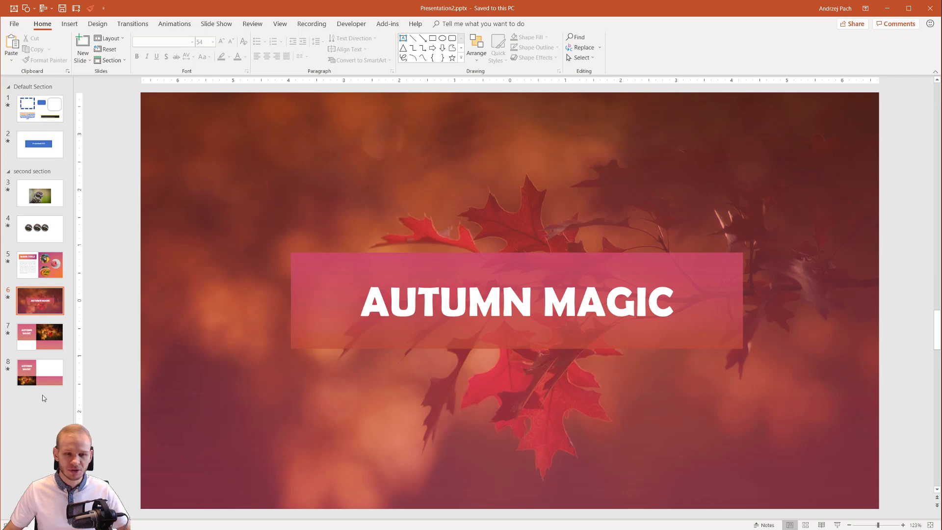
mouse_move(157, 229)
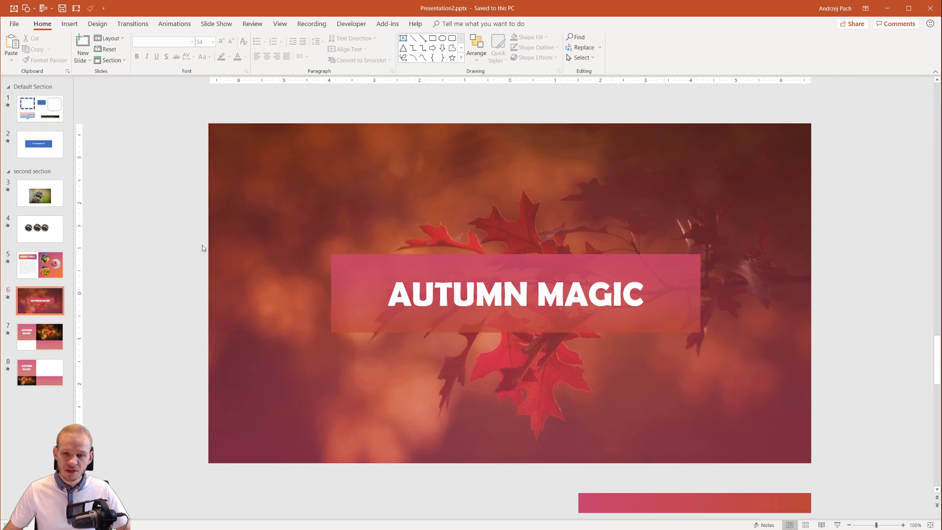
mouse_move(513, 154)
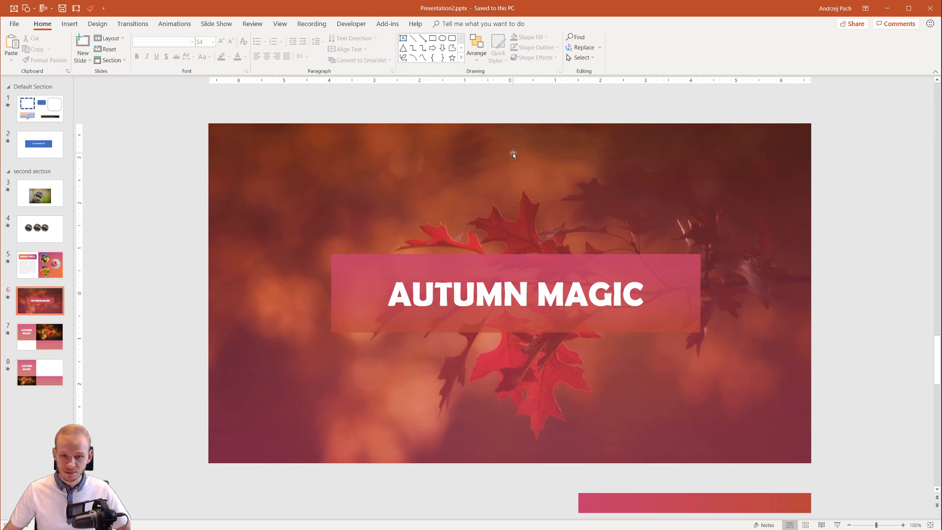
Step: Select the pink title box and switch to the Animations ribbon
left_click(513, 154)
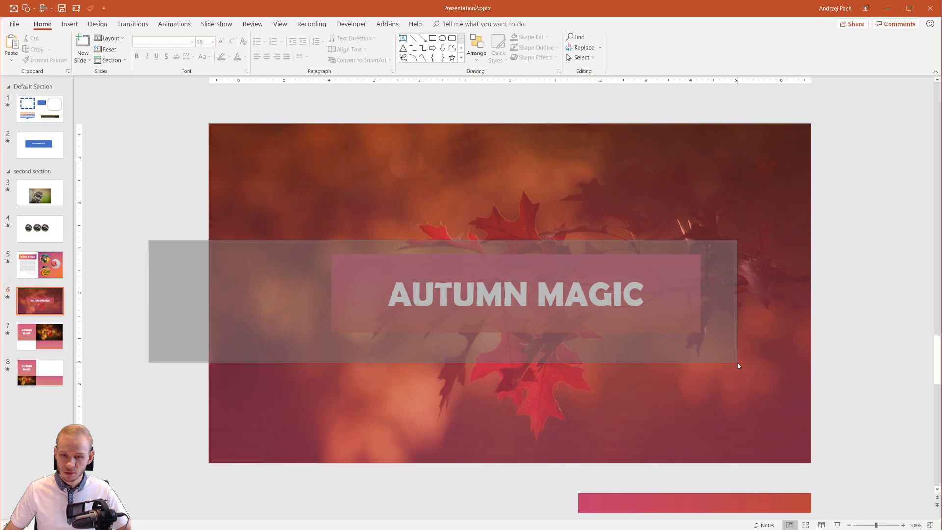
left_click(515, 294)
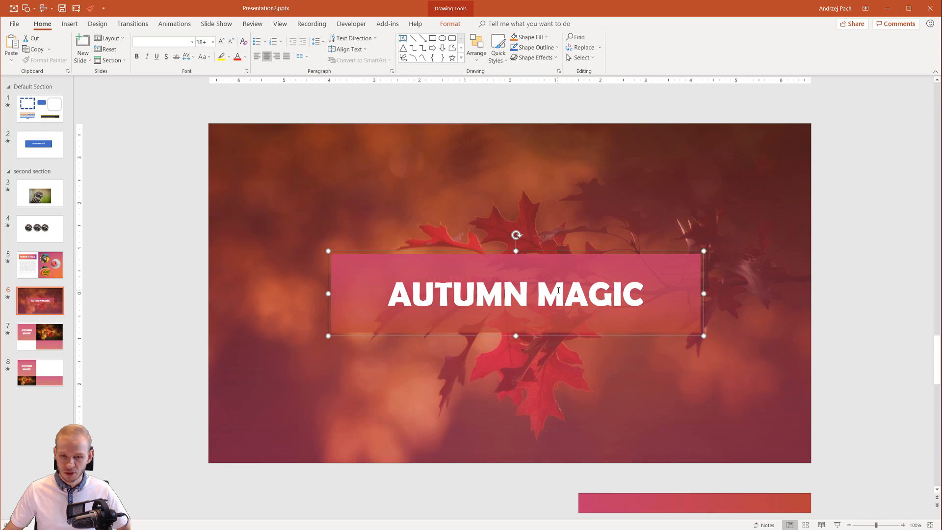
mouse_move(529, 328)
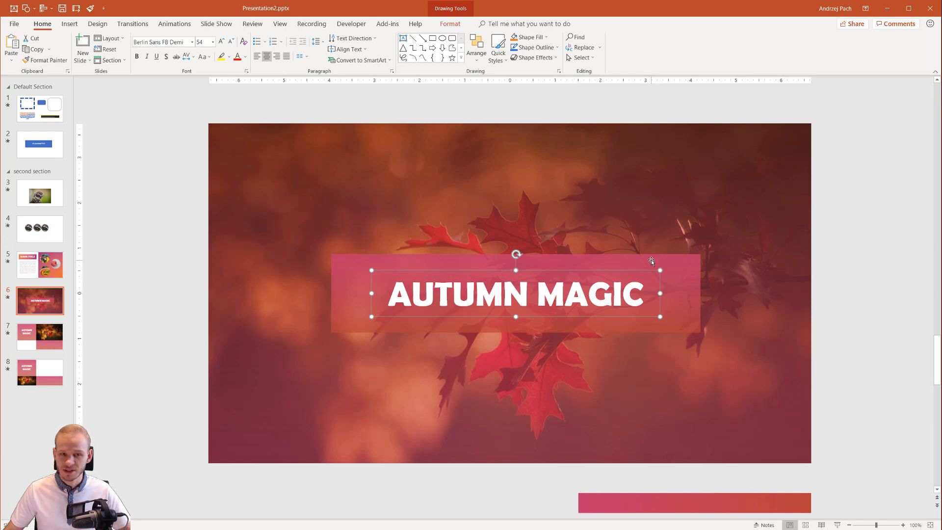
mouse_move(659, 265)
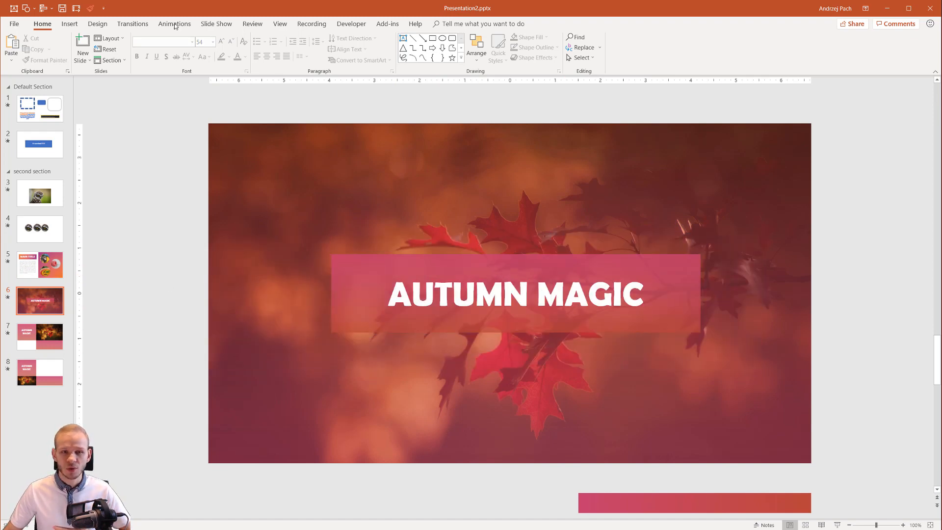
left_click(174, 24)
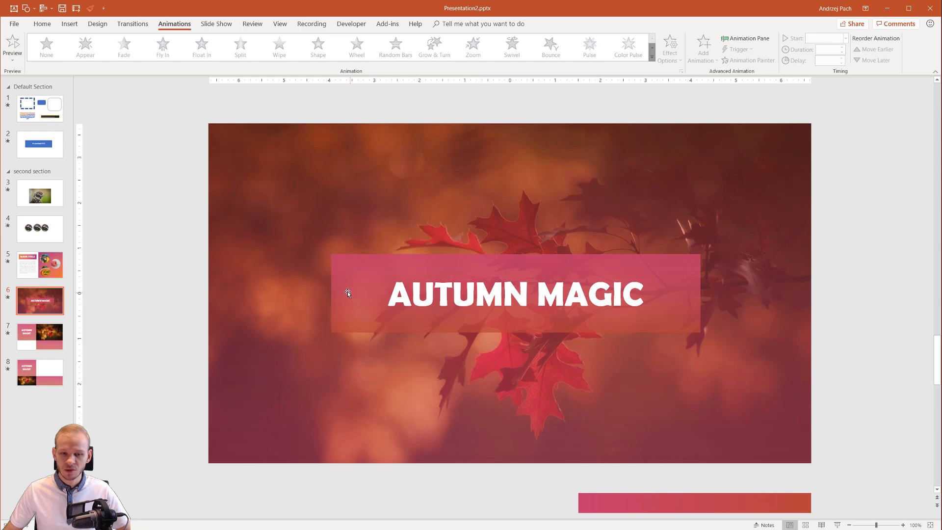
left_click(516, 295)
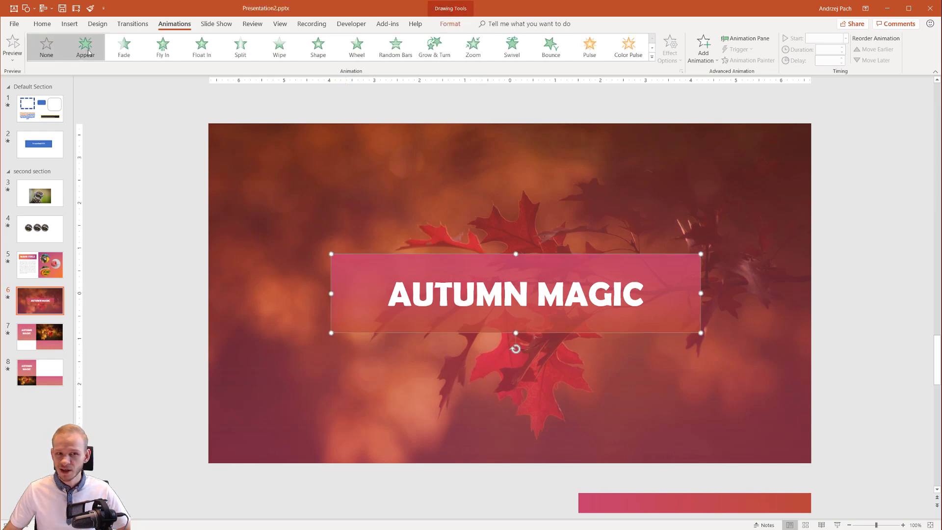
left_click(46, 45)
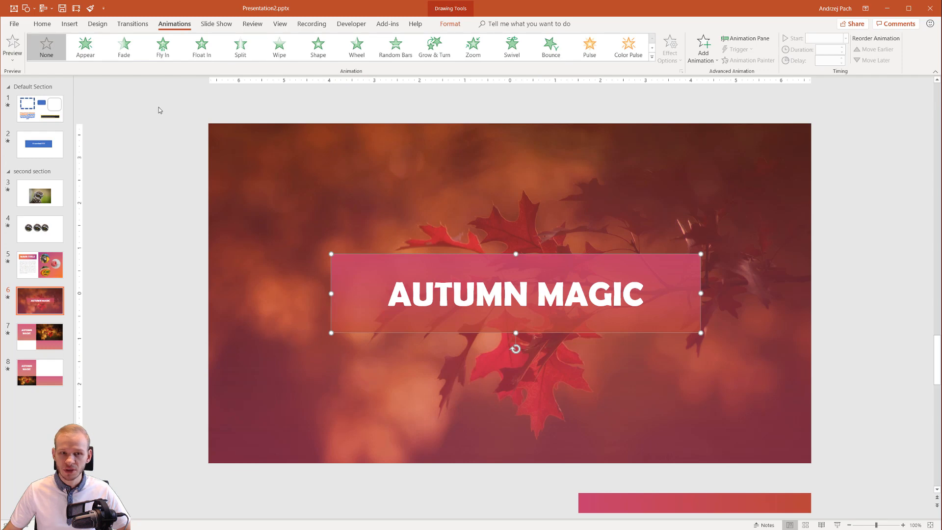
mouse_move(266, 77)
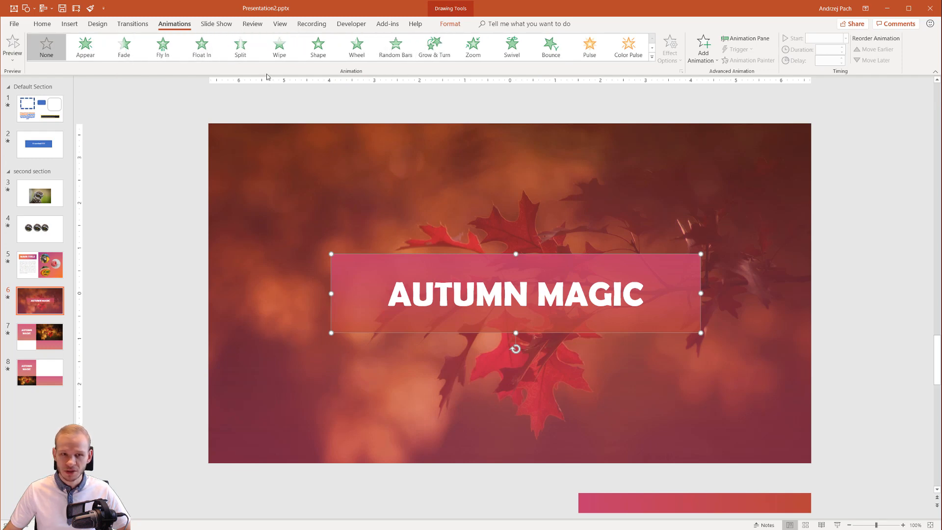
mouse_move(239, 46)
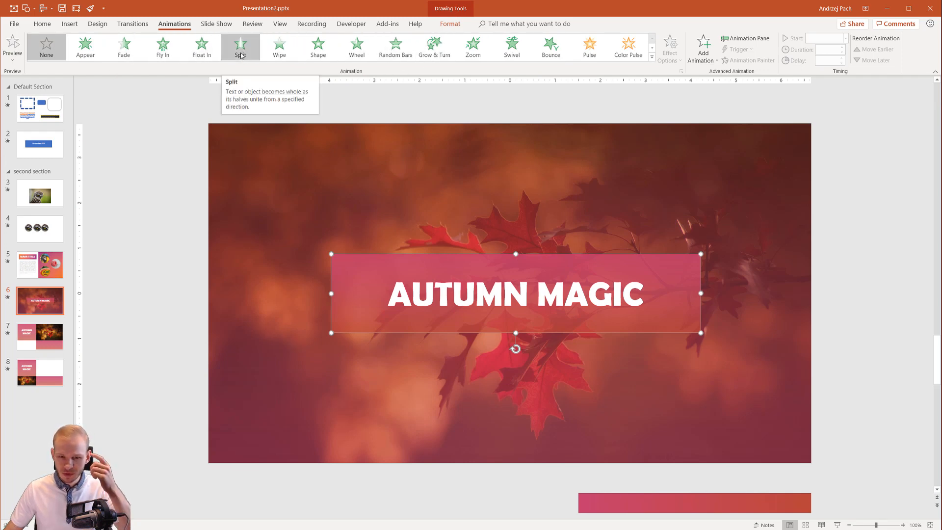
Step: Give the pink box a Split entrance, after briefly trying Wipe
left_click(240, 46)
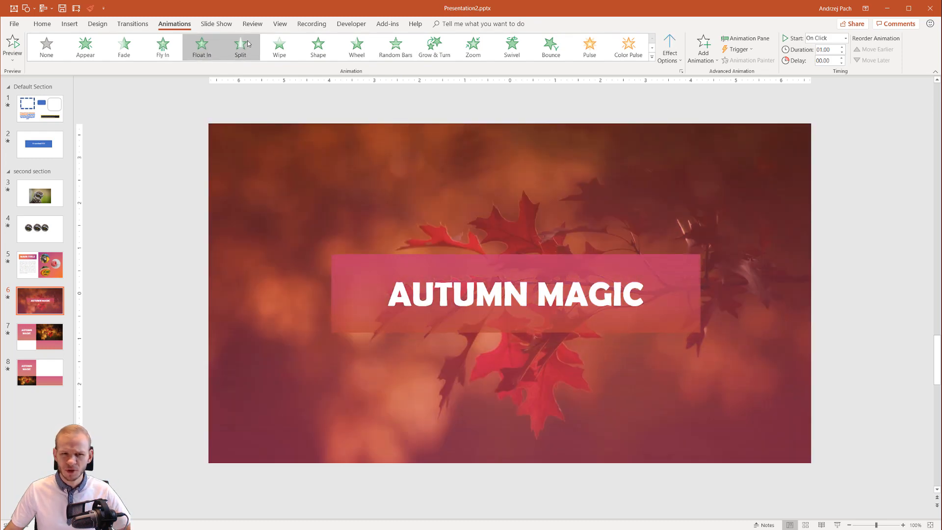
left_click(279, 47)
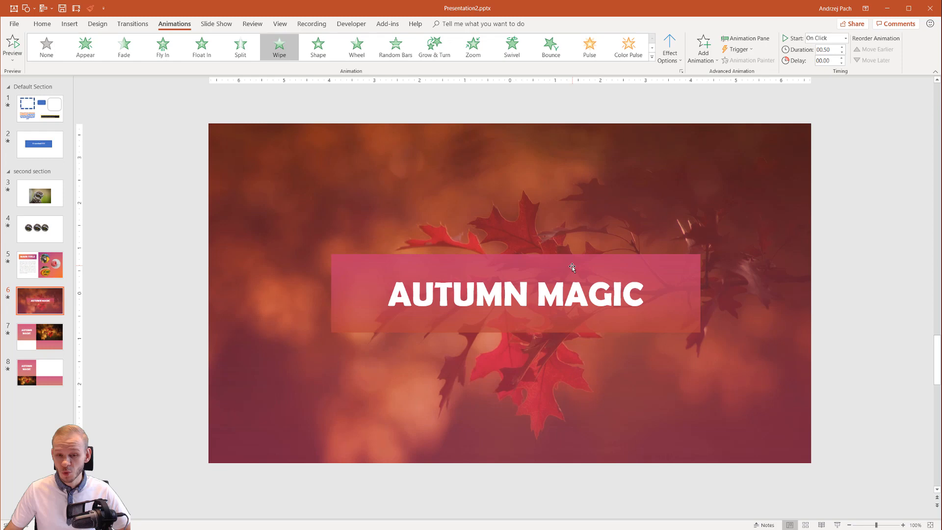
left_click(239, 46)
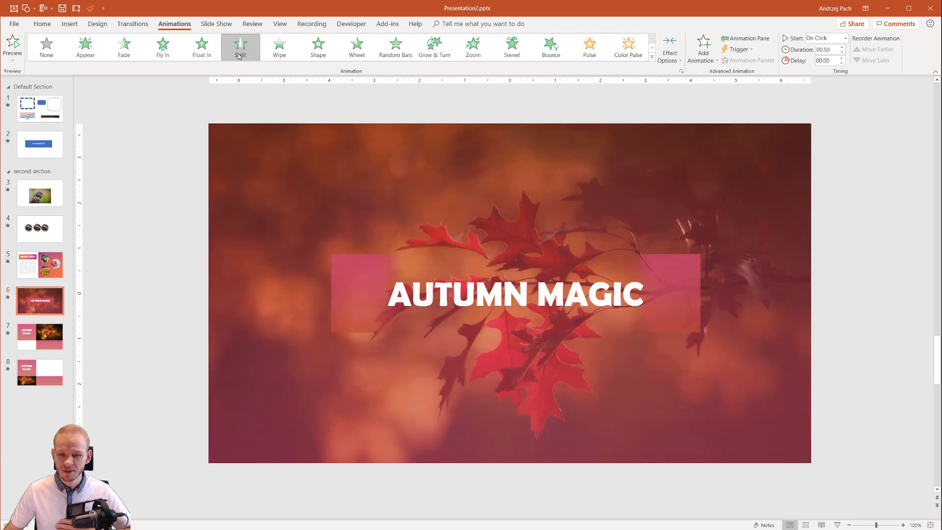
left_click(240, 47)
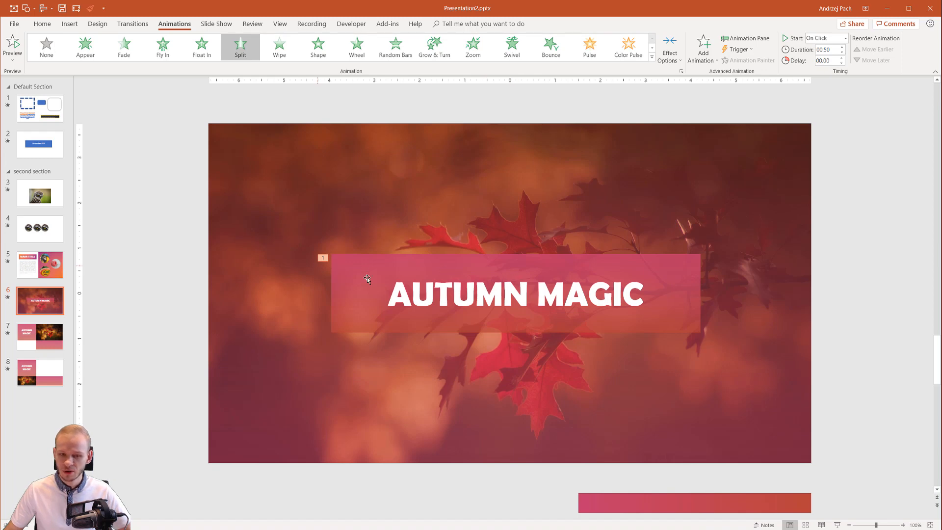
mouse_move(520, 318)
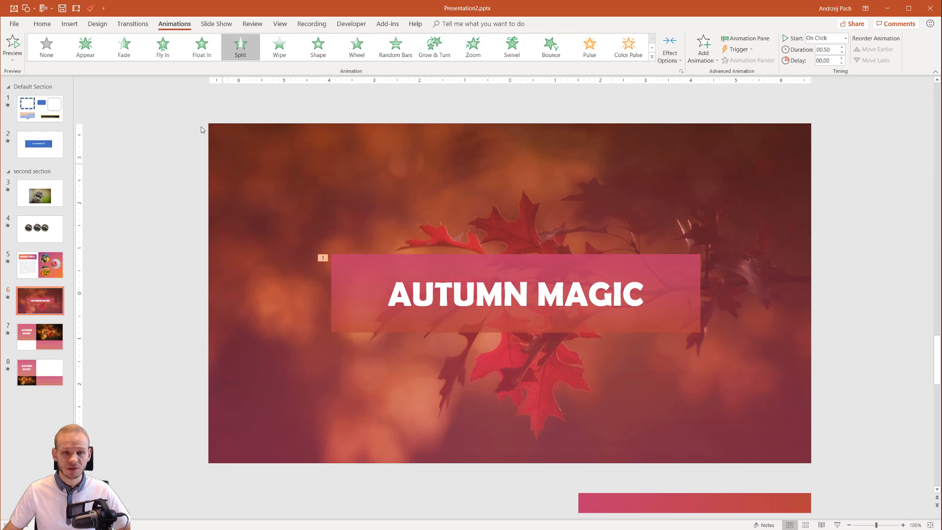
mouse_move(251, 204)
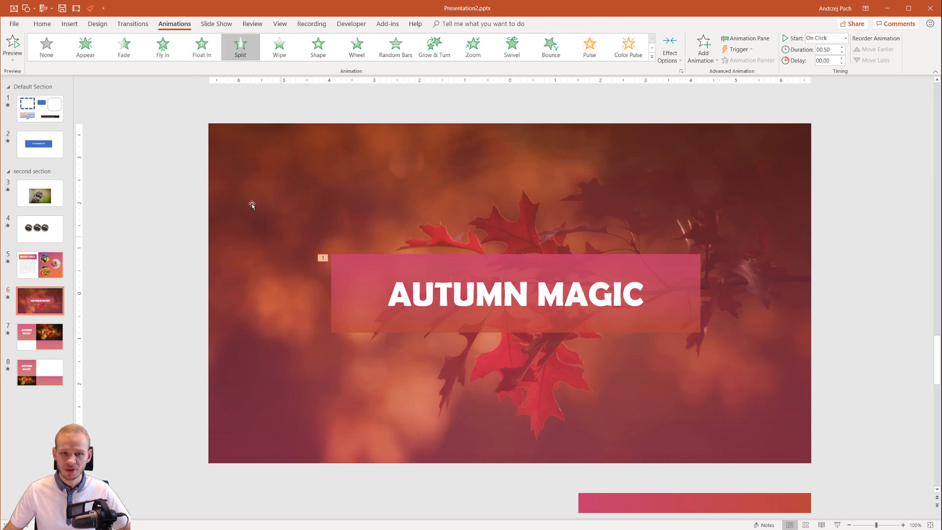
mouse_move(240, 46)
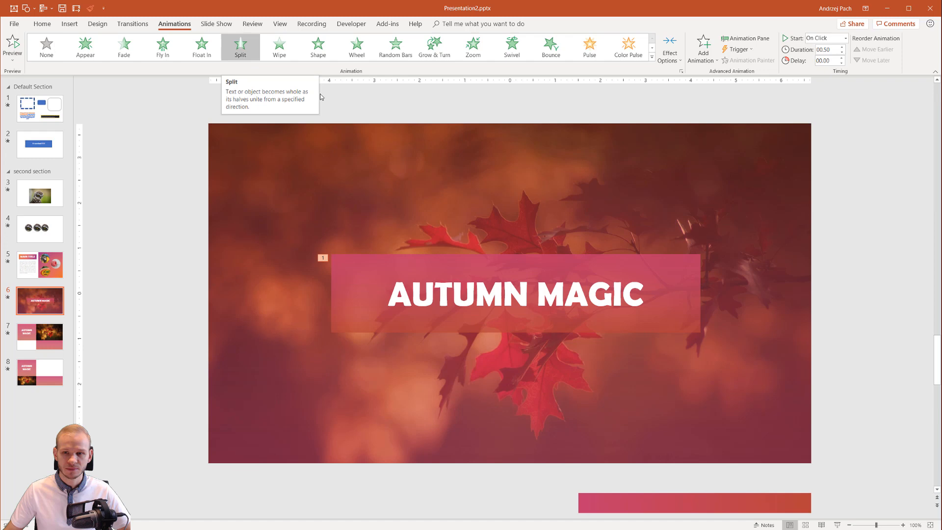
Step: Set the Split effect direction to Vertical Out so the box opens from its centre
left_click(669, 46)
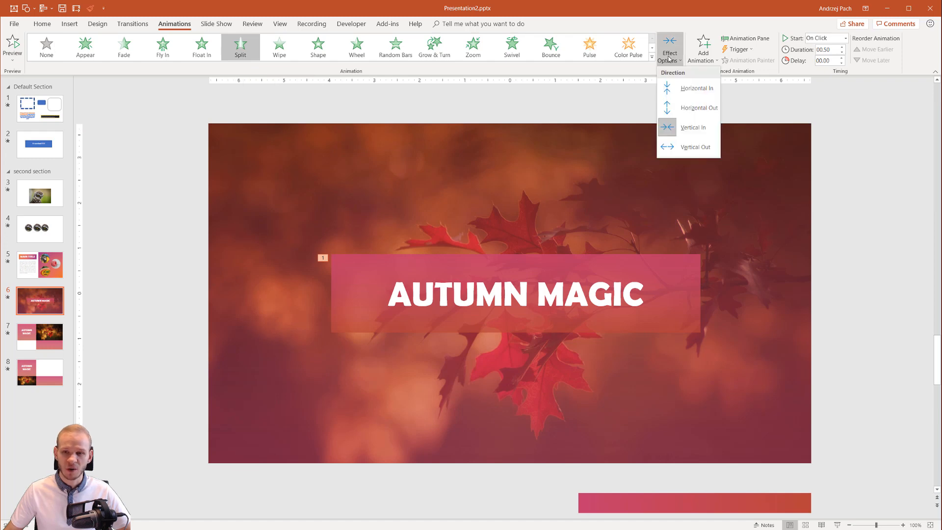
mouse_move(696, 110)
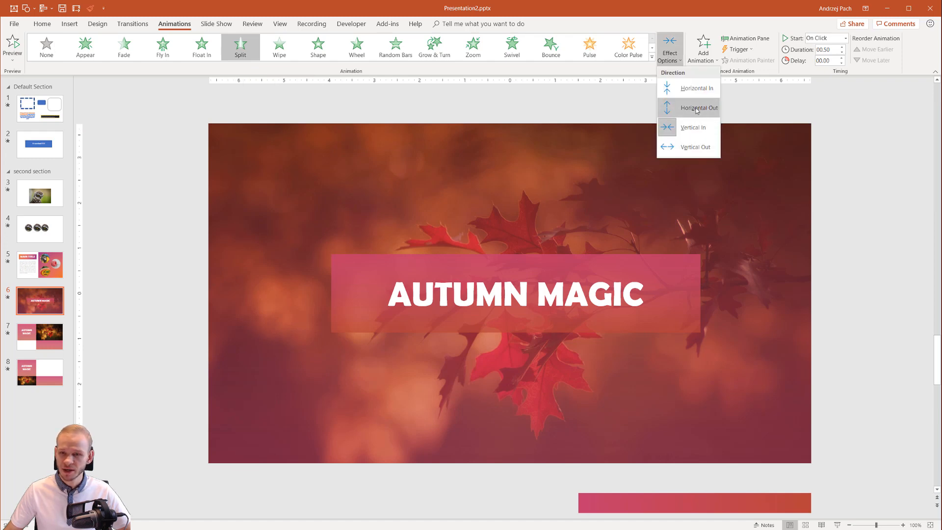
mouse_move(693, 150)
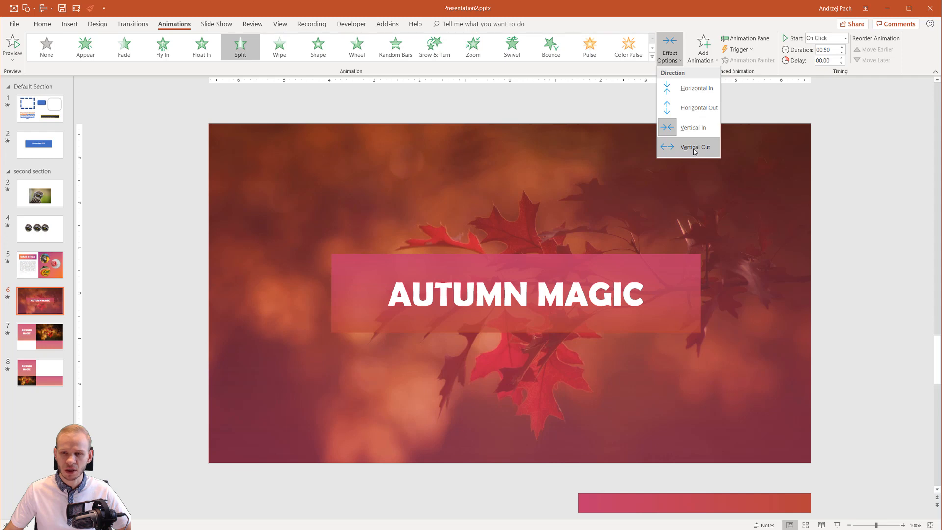
left_click(694, 147)
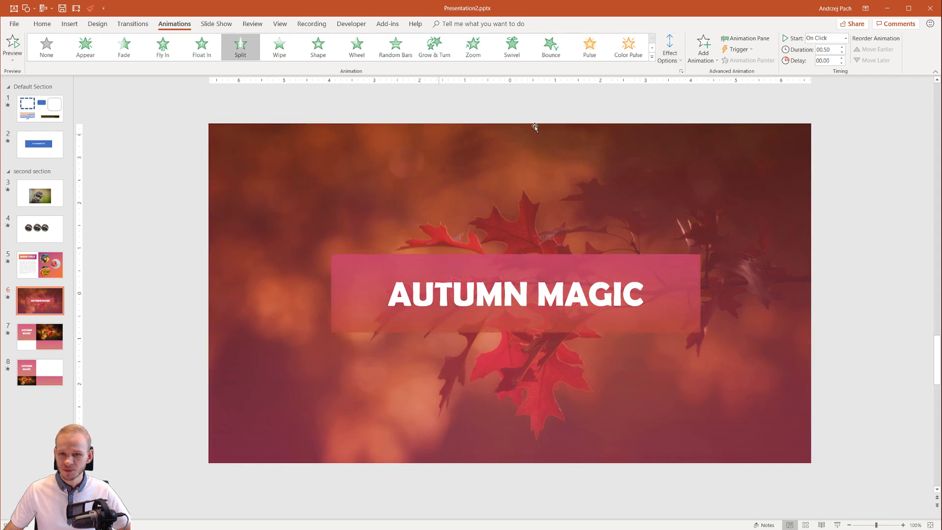
left_click(669, 46)
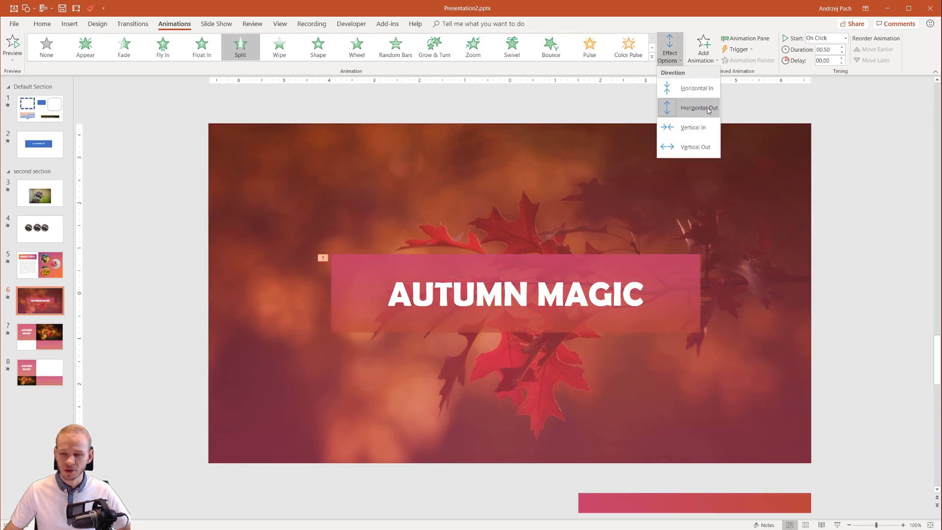
left_click(697, 108)
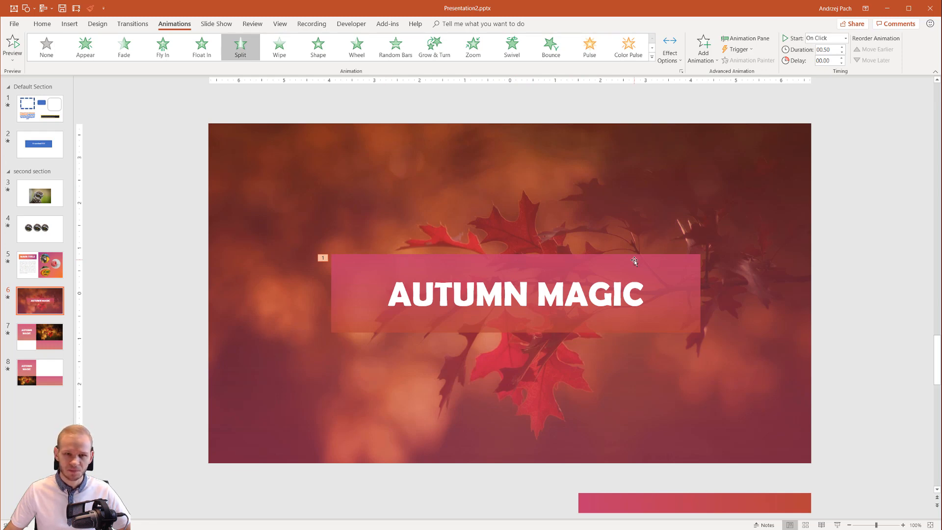
mouse_move(618, 199)
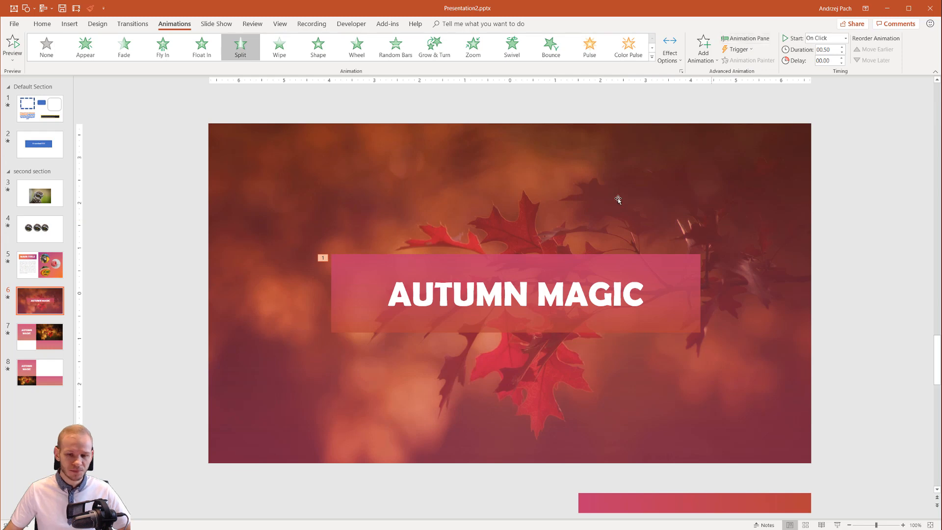
mouse_move(487, 249)
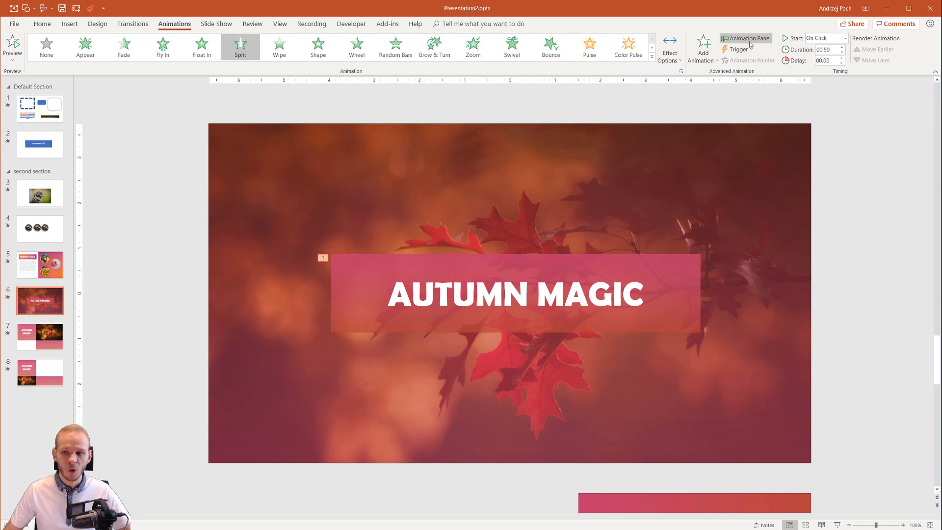
Step: Show the Animation Pane and preview the box's Split animation
left_click(748, 39)
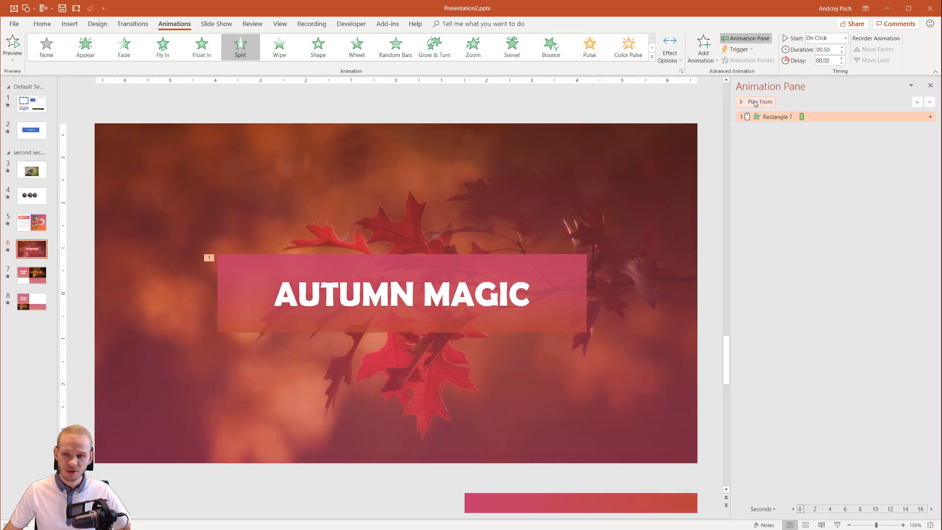
left_click(756, 101)
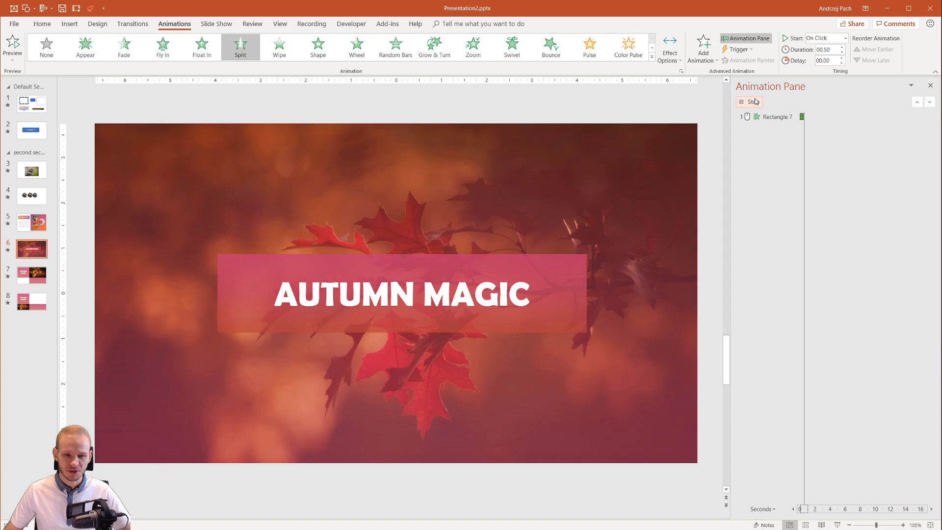
left_click(750, 102)
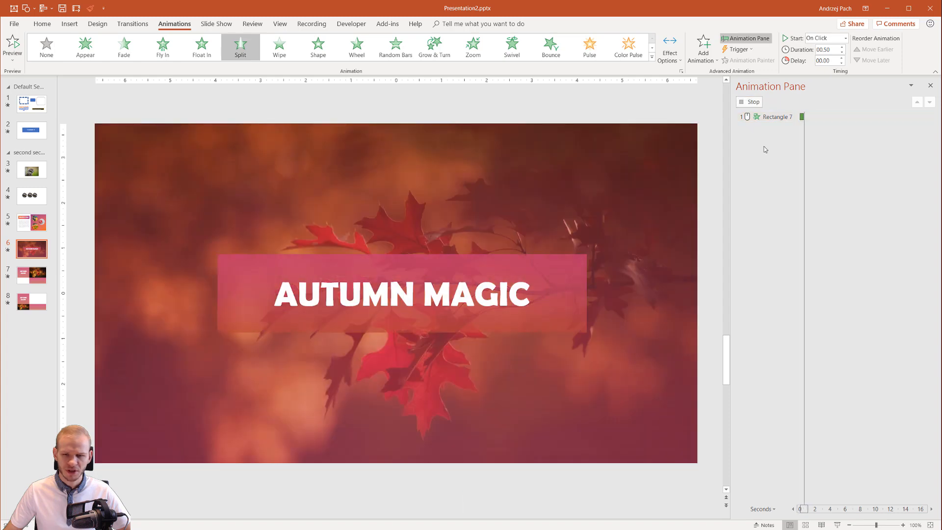
left_click(777, 117)
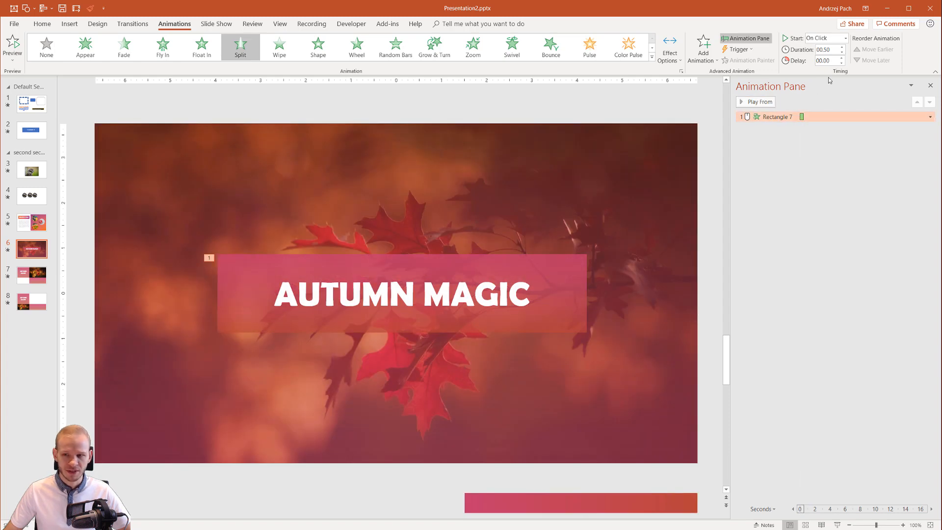
Step: Set the Split duration to 01.00 and make Rectangle 7 start With Previous
left_click(841, 47)
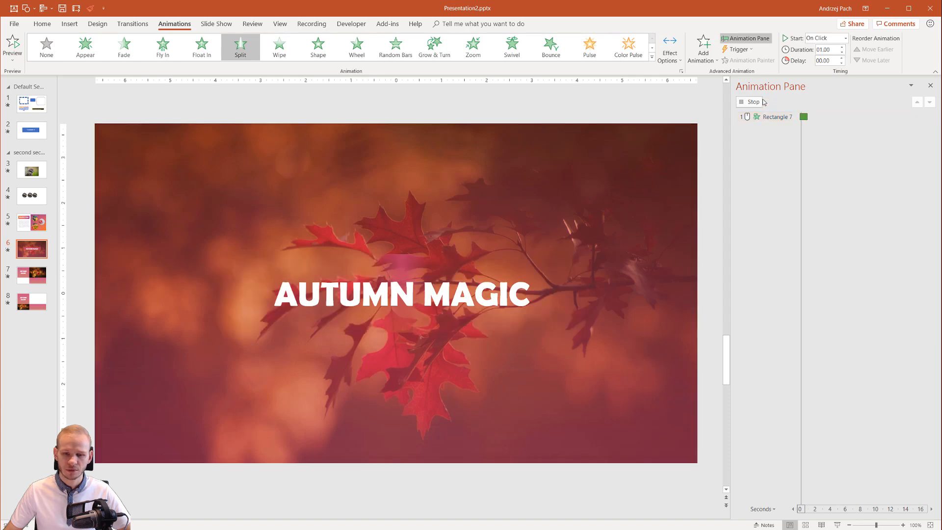
left_click(775, 117)
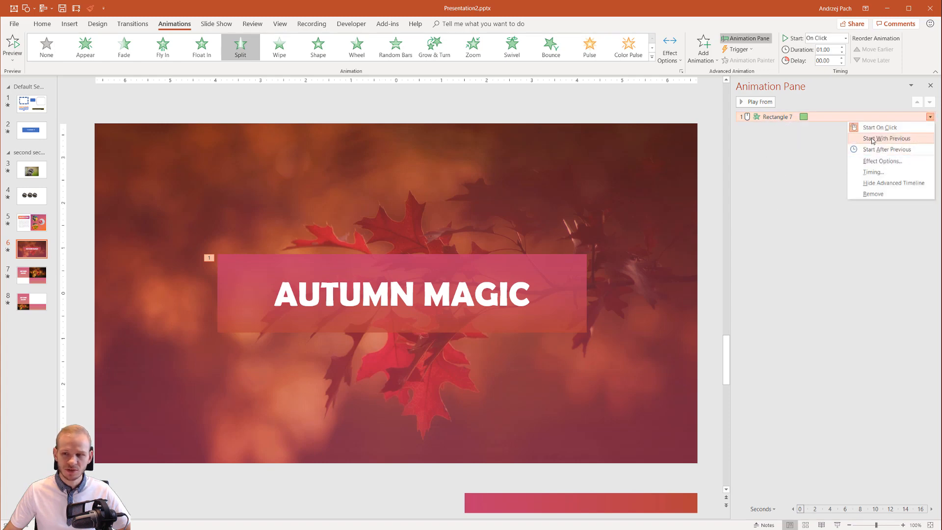
left_click(888, 137)
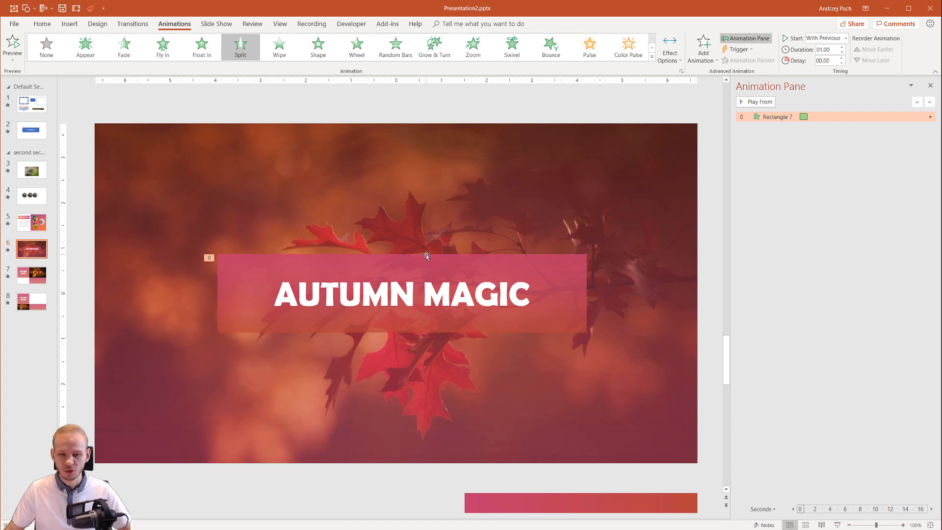
Step: Give the AUTUMN MAGIC text a Fade entrance starting With Previous
left_click(401, 297)
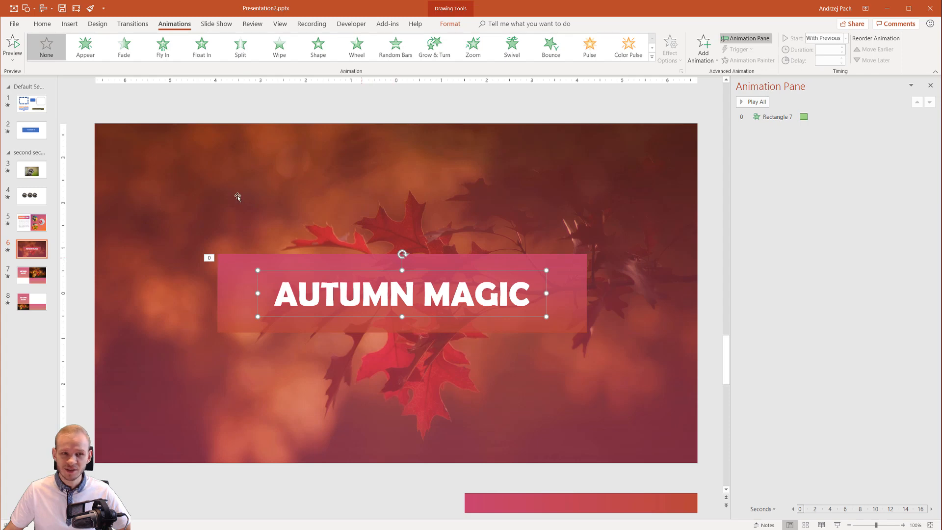
mouse_move(132, 58)
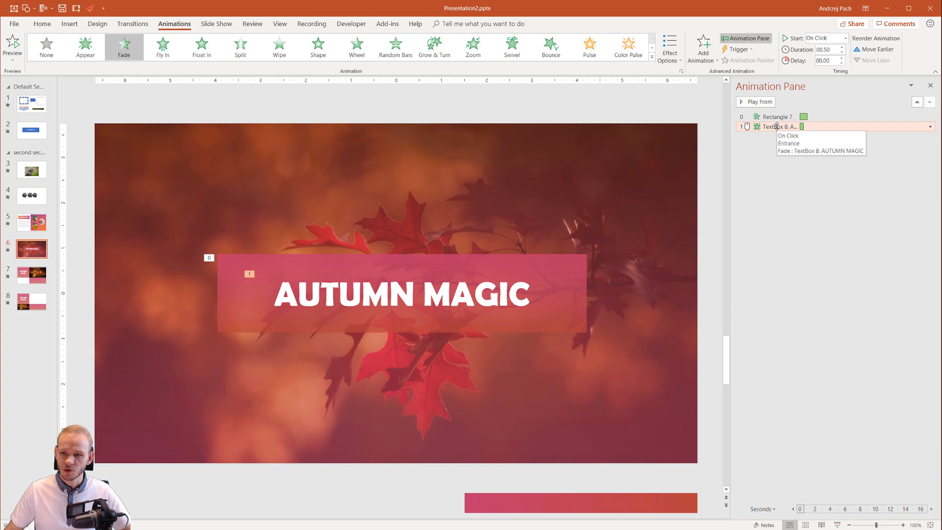
left_click(932, 128)
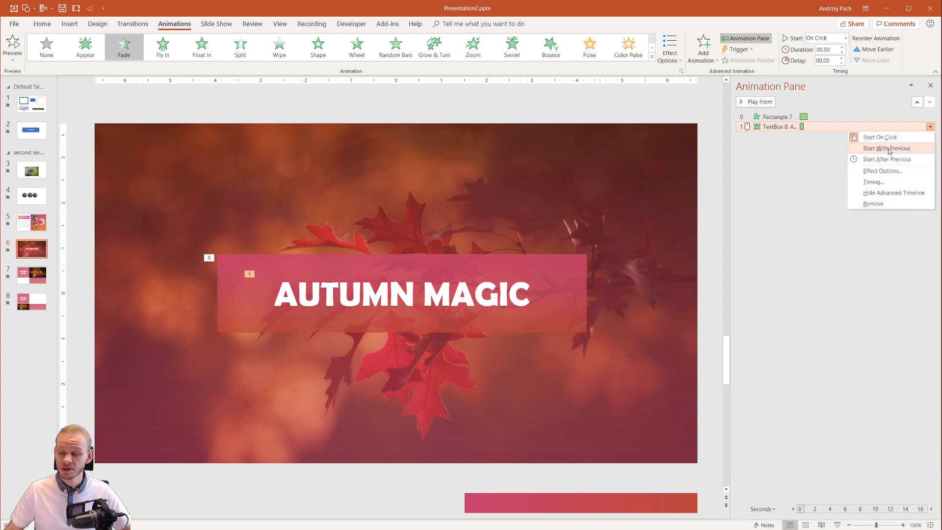
left_click(891, 148)
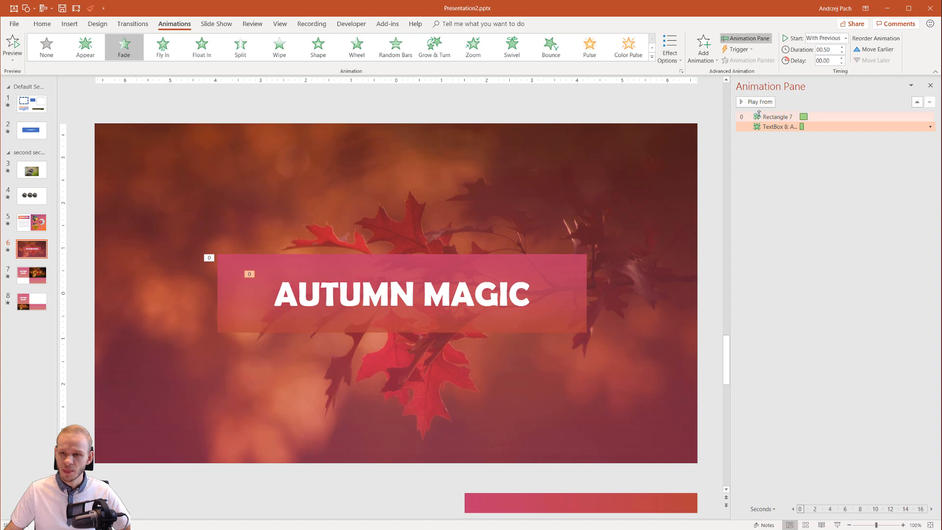
Step: Set the text Fade to delay 00.50 and duration 01.00, previewing both animations
left_click(239, 47)
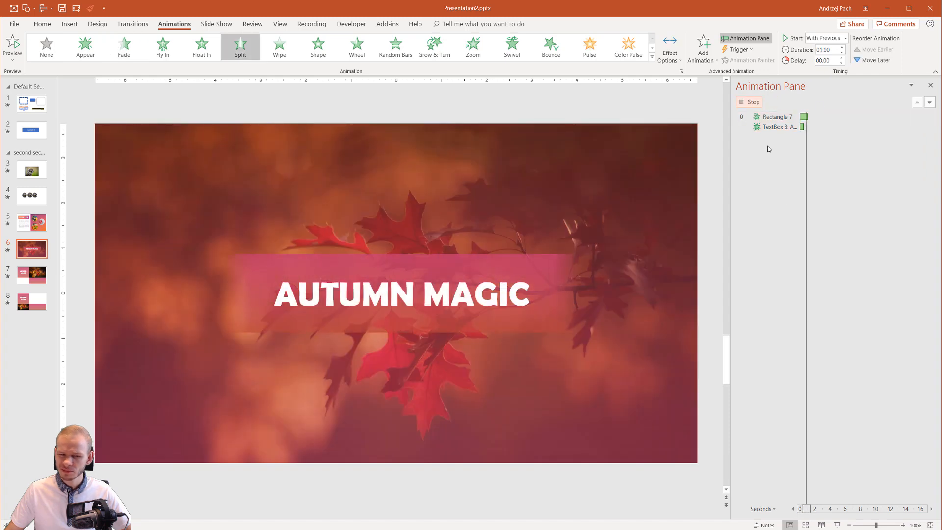
left_click(775, 117)
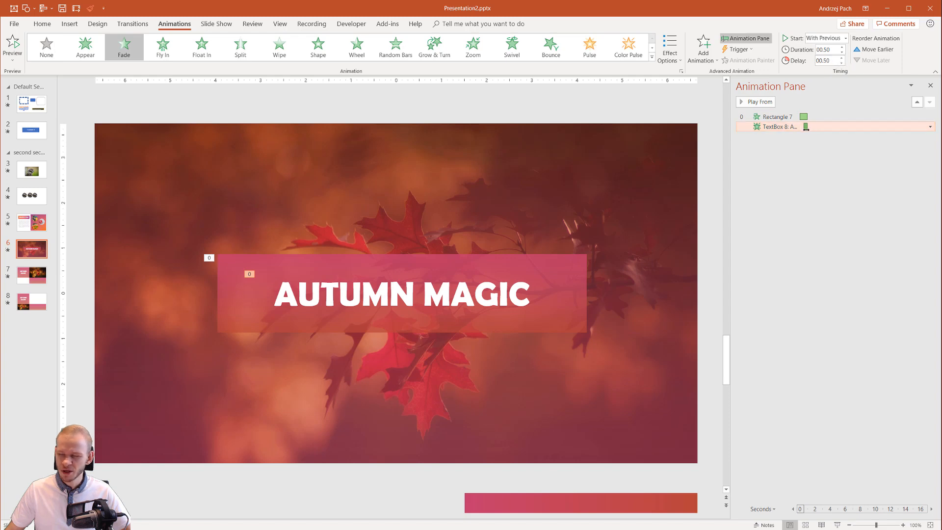
left_click(842, 47)
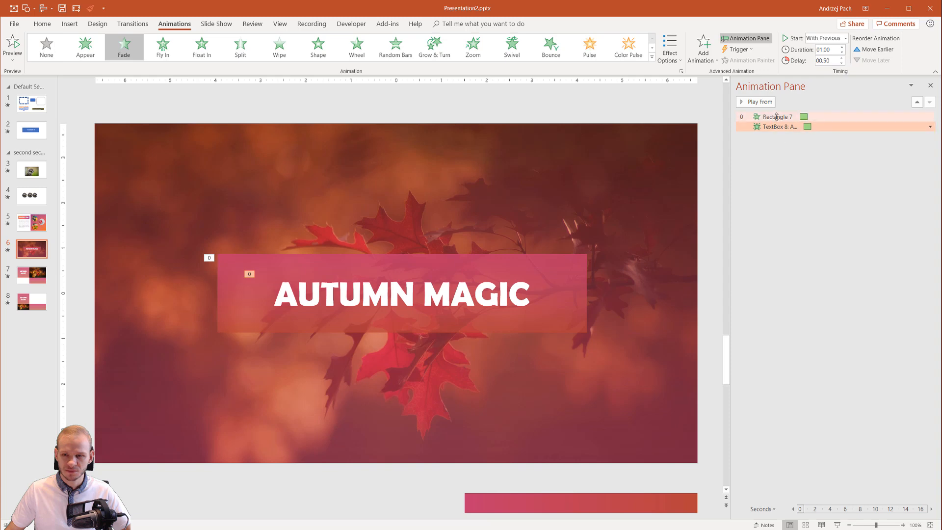
left_click(240, 46)
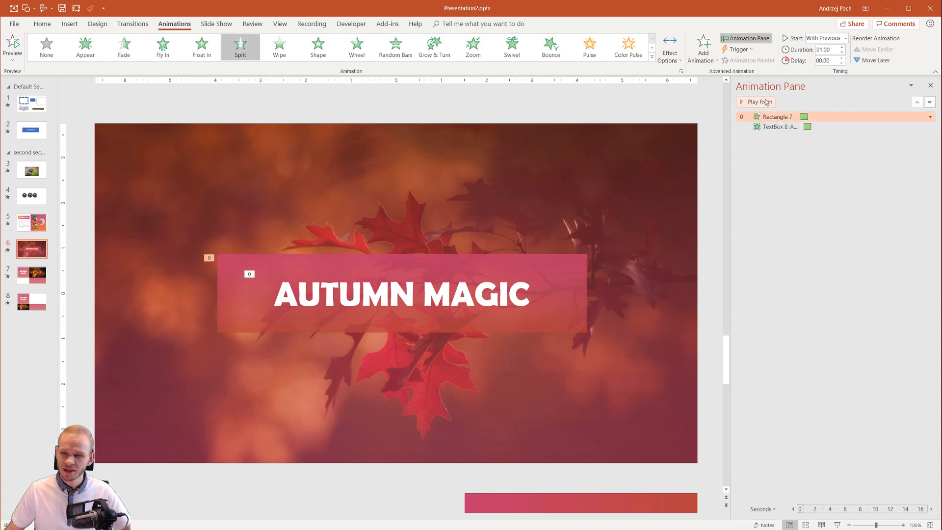
mouse_move(547, 208)
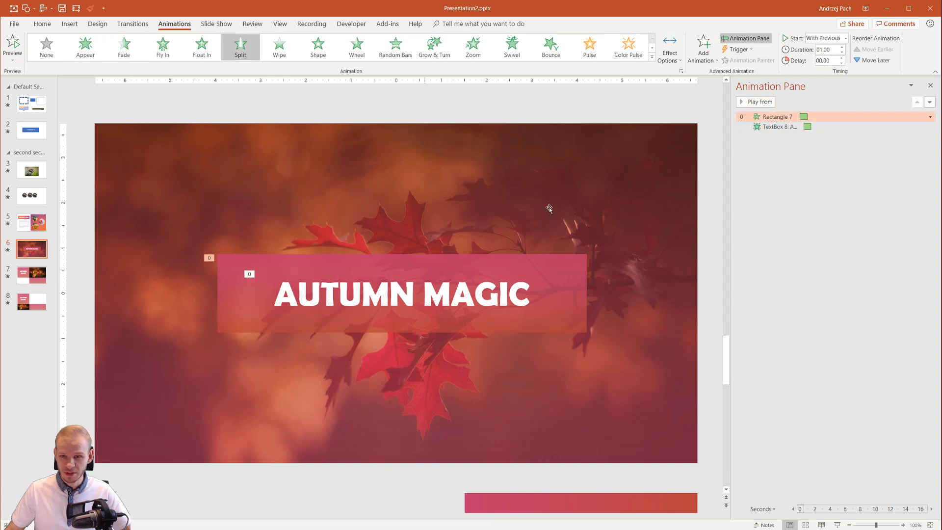
Step: Bring up the Fade Effect Options dialog for TextBox 8
left_click(755, 101)
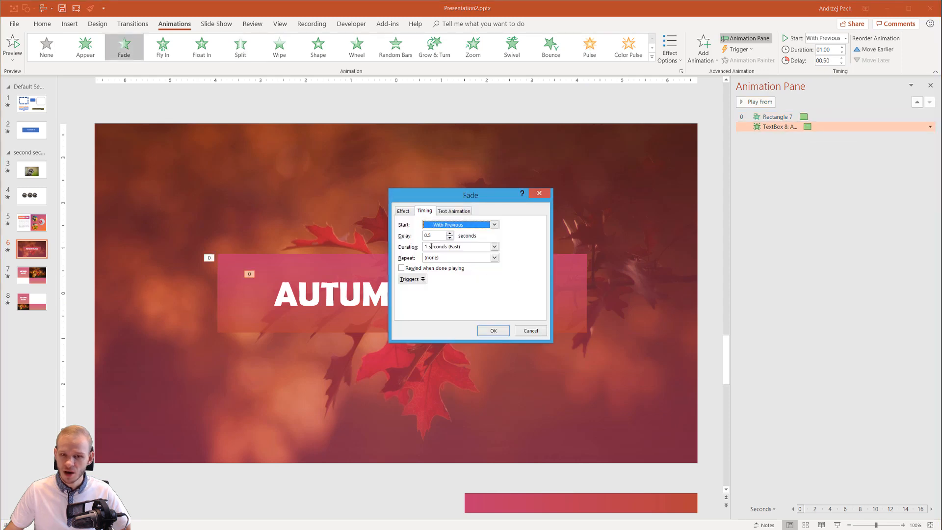
left_click(405, 210)
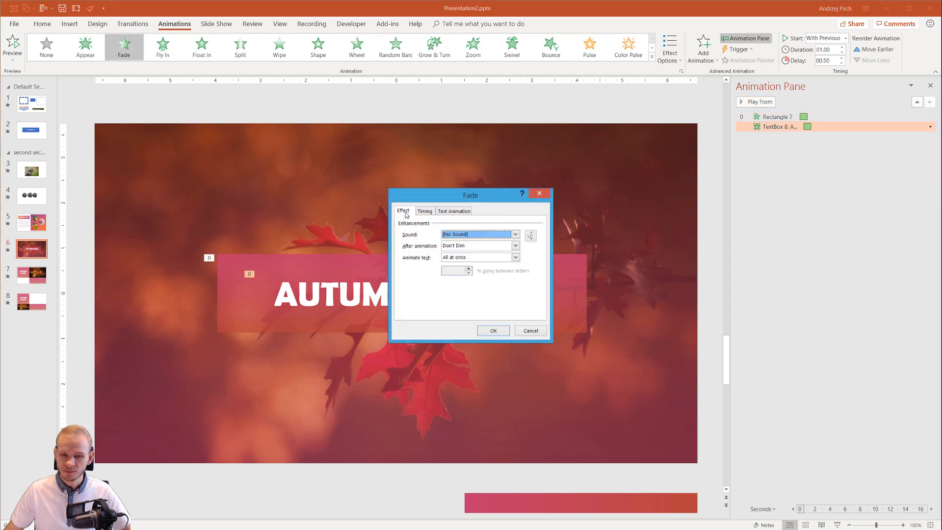
Step: Move the Fade dialog aside, look at the Animate text choices and confirm with OK
left_click_drag(470, 194, 611, 180)
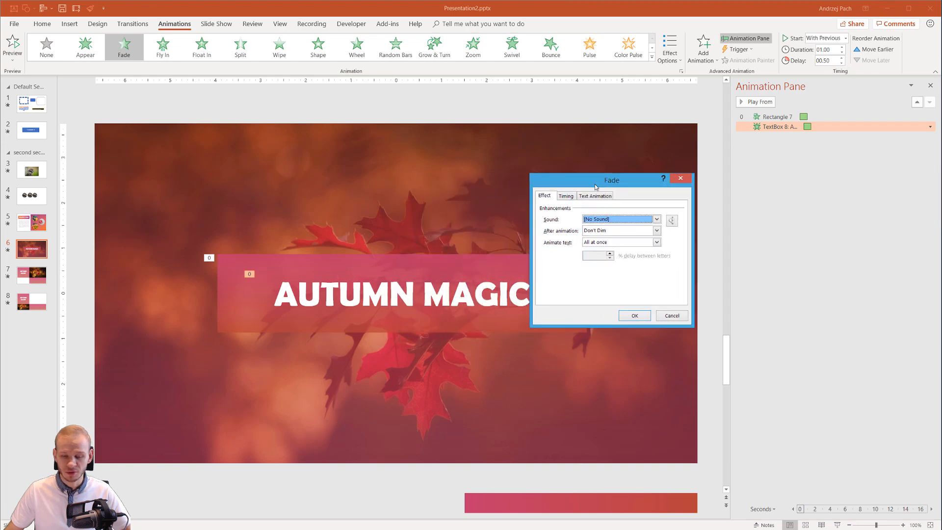
left_click_drag(611, 179, 697, 217)
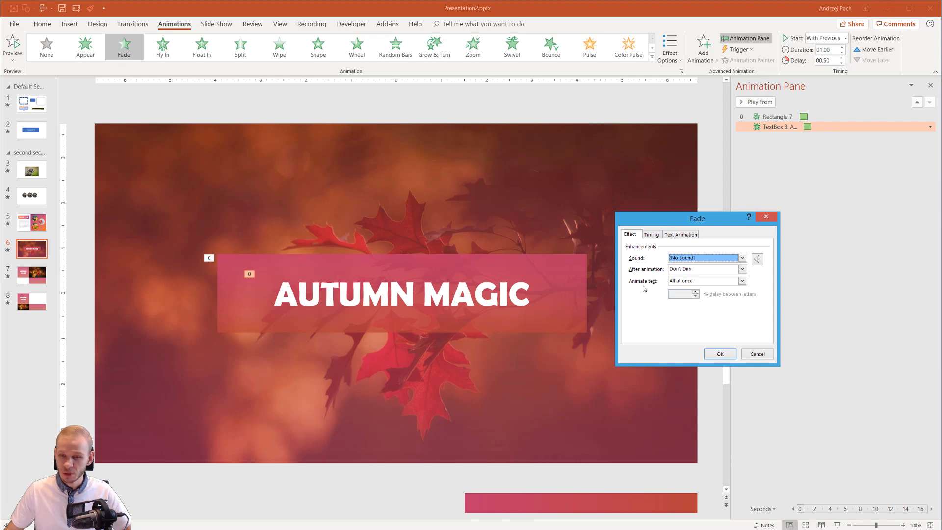
left_click(742, 281)
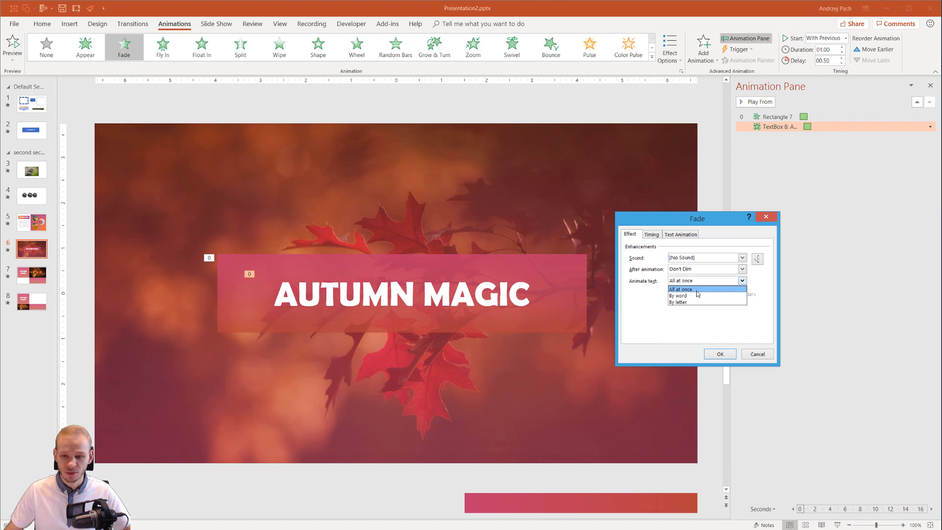
mouse_move(701, 302)
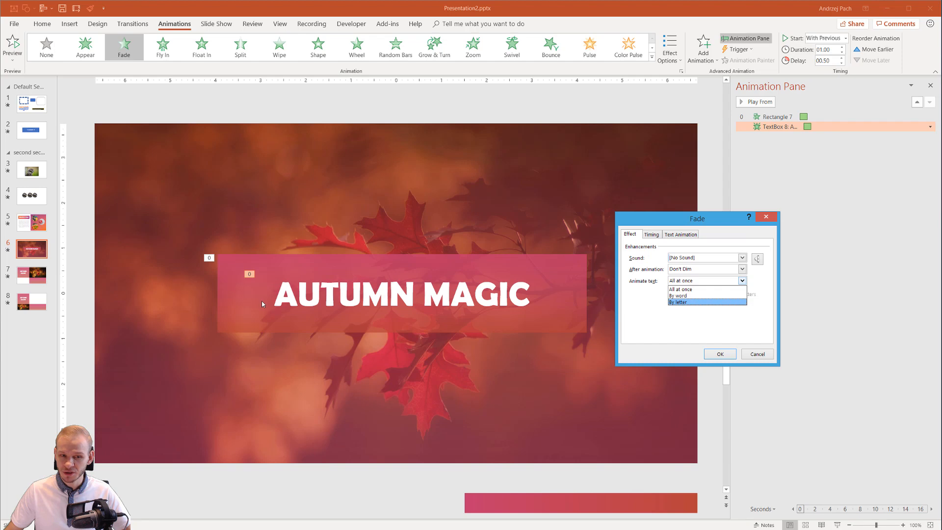
mouse_move(408, 302)
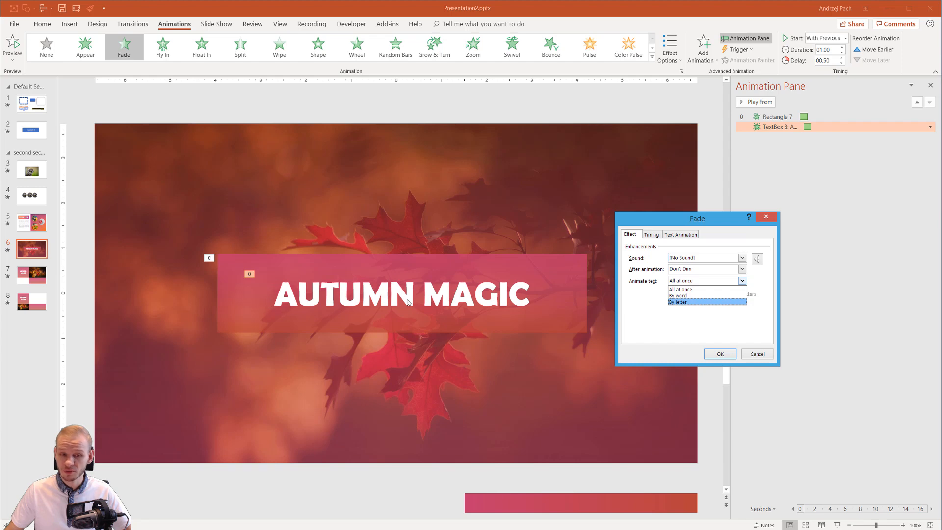
mouse_move(718, 357)
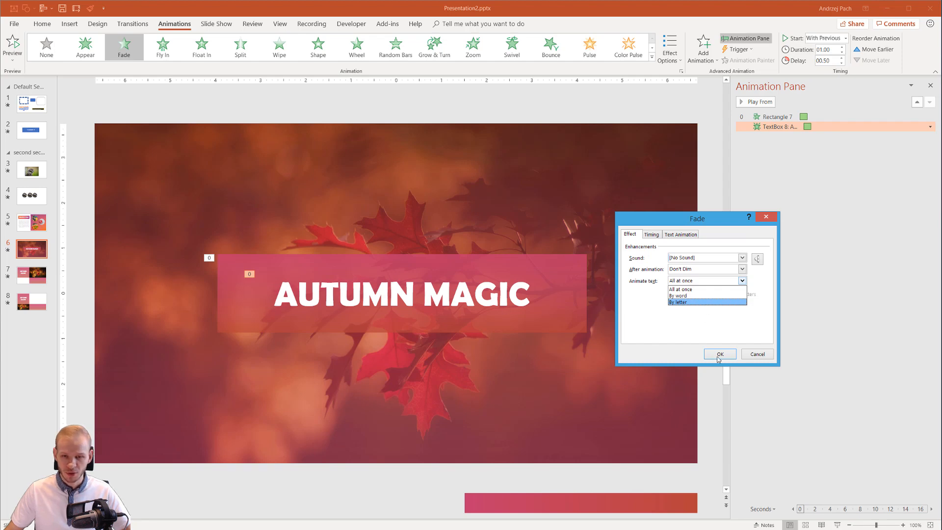
left_click(720, 353)
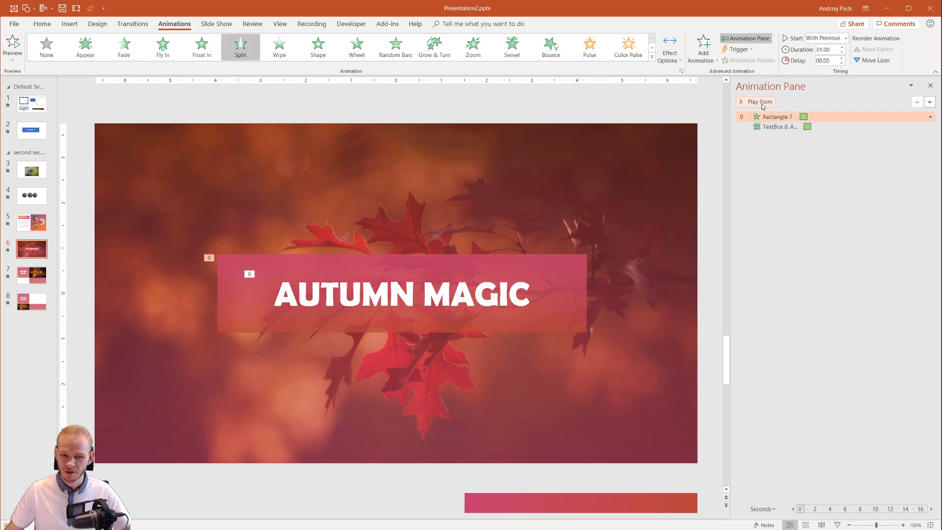
Step: Set the title text's Fade to animate By letter and confirm
left_click(755, 102)
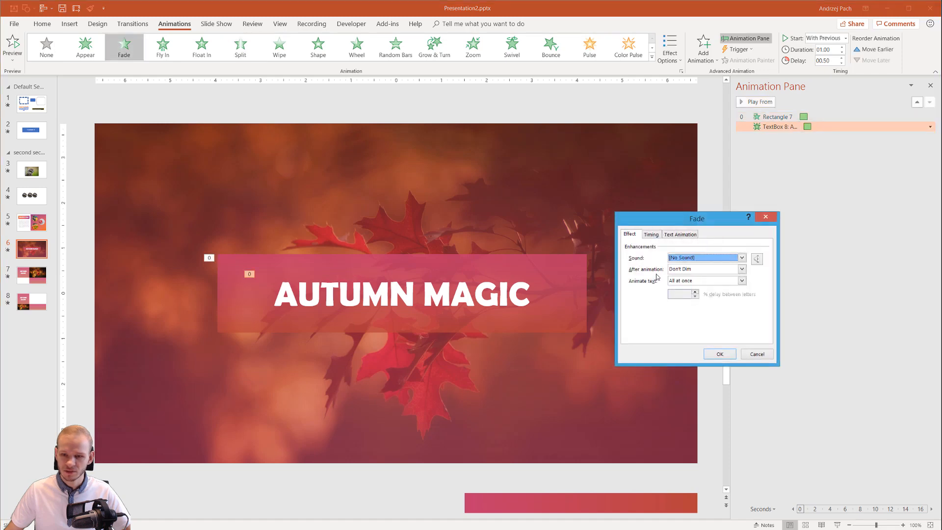
left_click(741, 281)
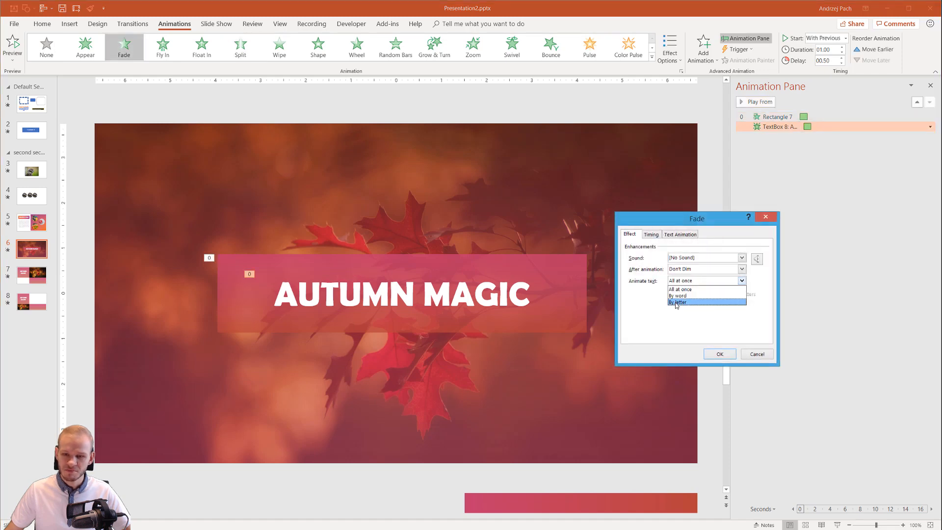
left_click(677, 302)
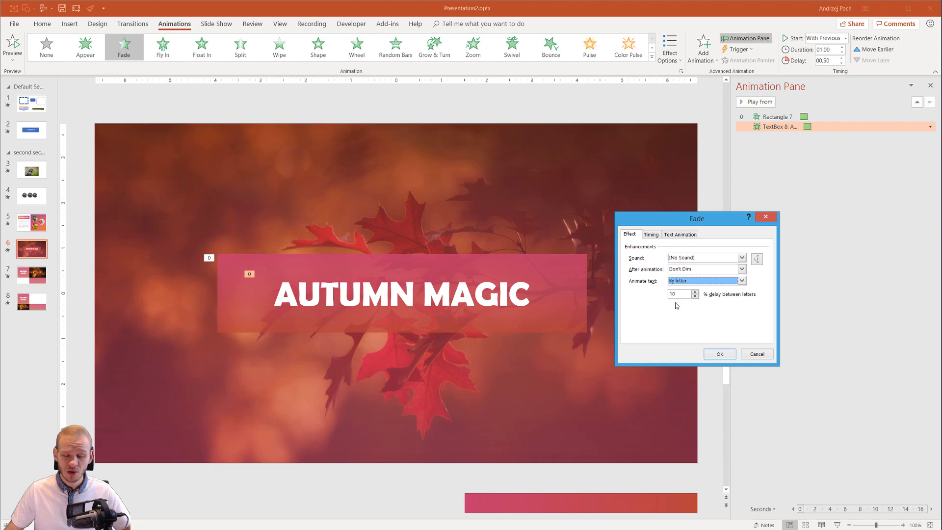
mouse_move(516, 304)
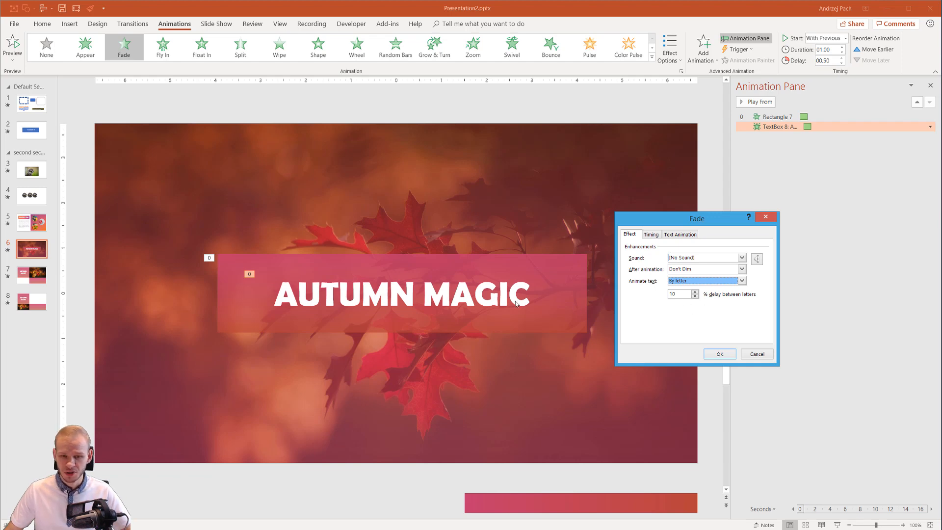
mouse_move(696, 299)
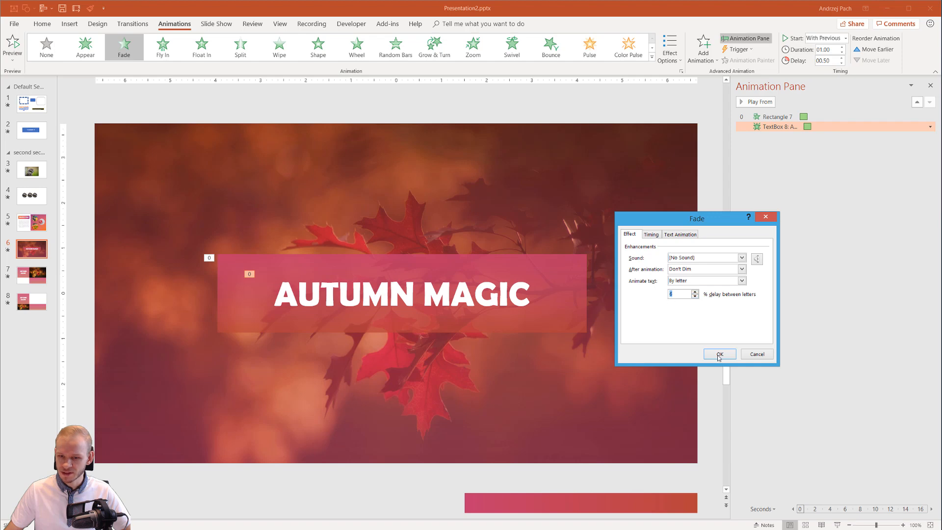
left_click(719, 355)
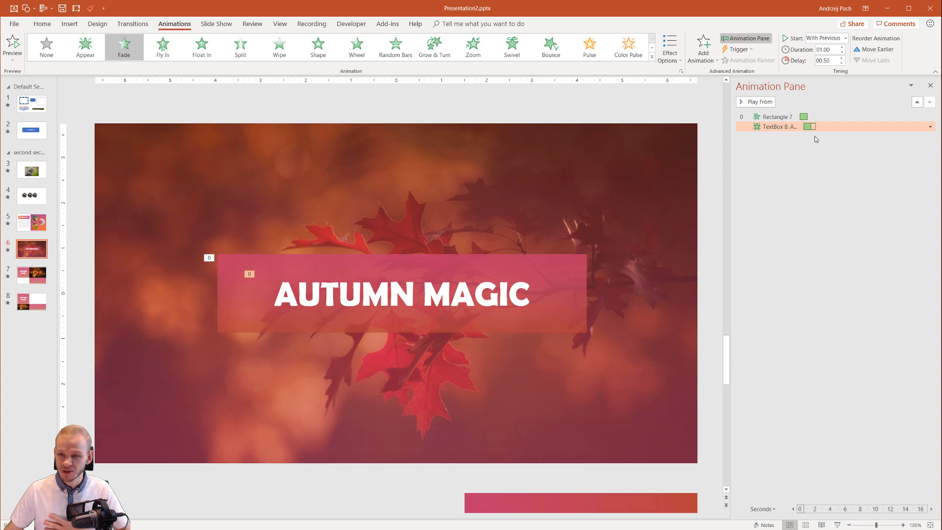
mouse_move(273, 298)
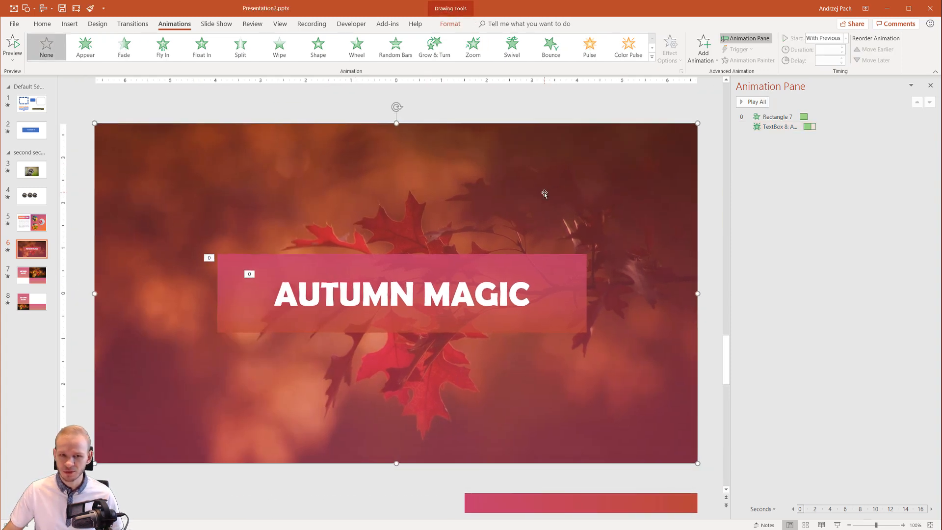
mouse_move(318, 47)
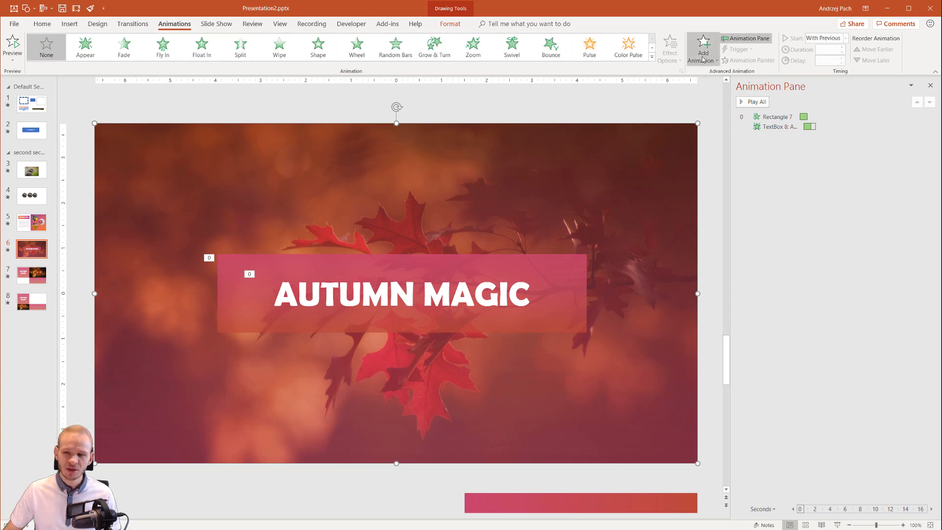
Step: Browse More Entrance Effects for the background overlay
left_click(703, 46)
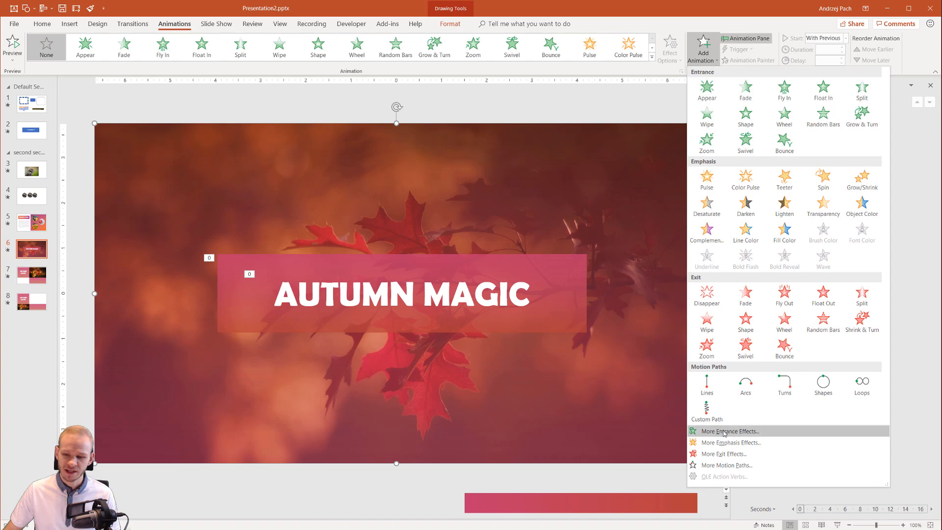
left_click(730, 432)
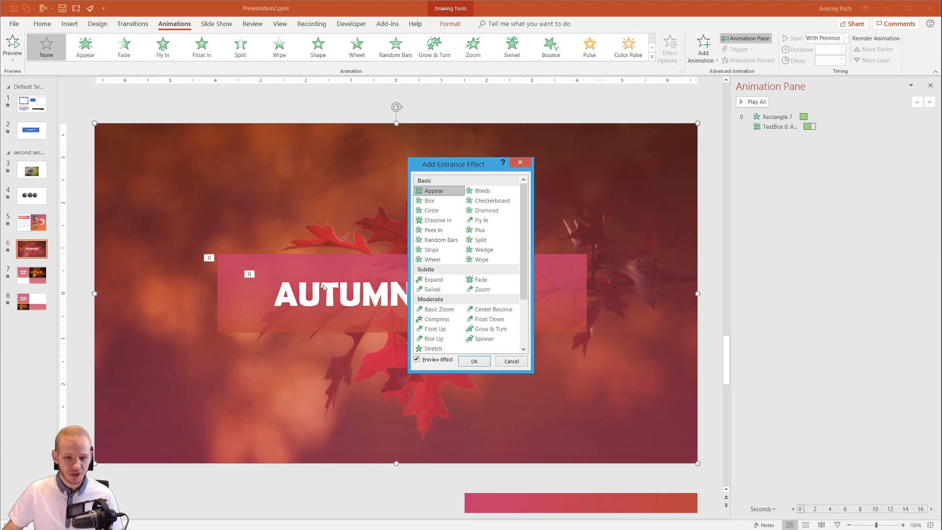
scroll("down", 3)
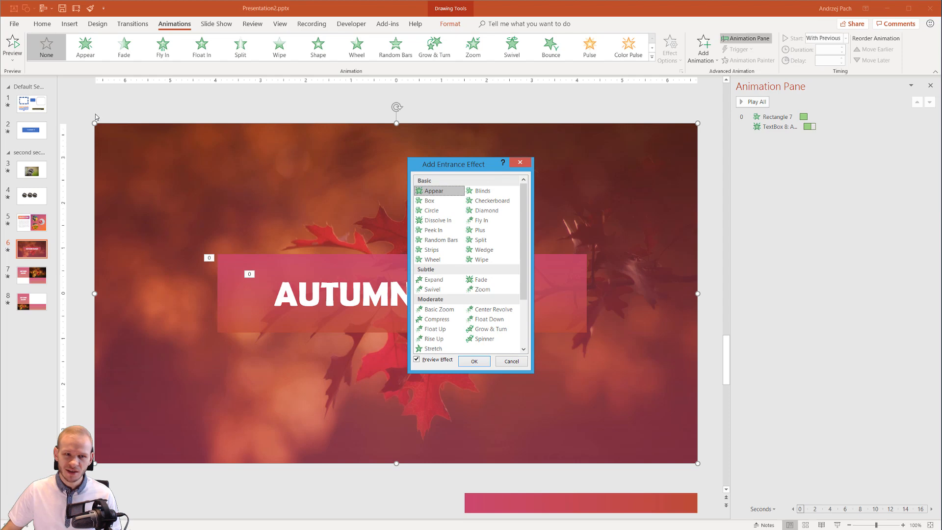
mouse_move(599, 225)
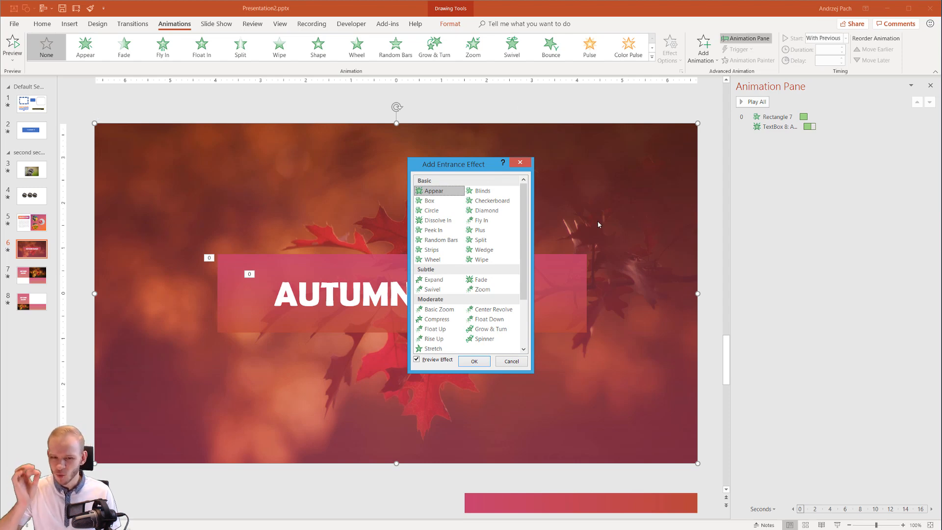
Step: Apply the Strips entrance to the overlay after previewing Diamond
left_click(491, 200)
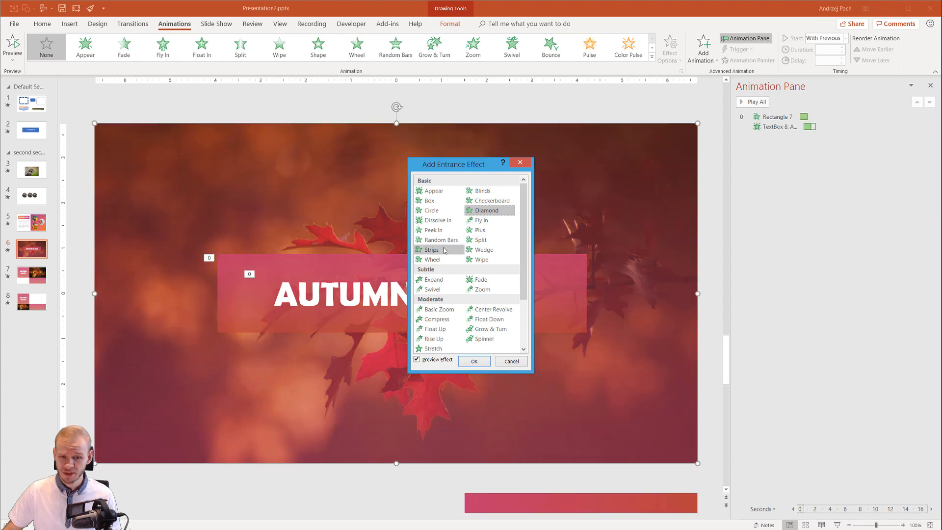
left_click(432, 250)
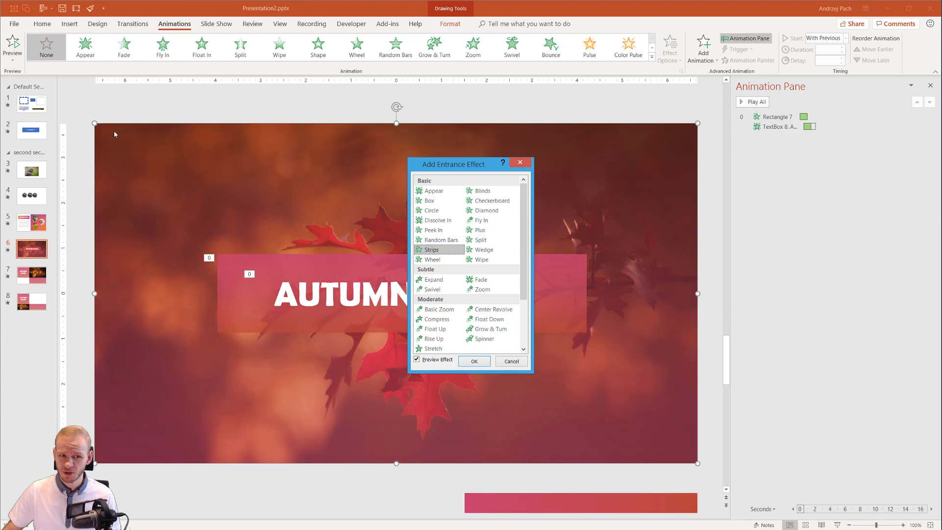
mouse_move(531, 386)
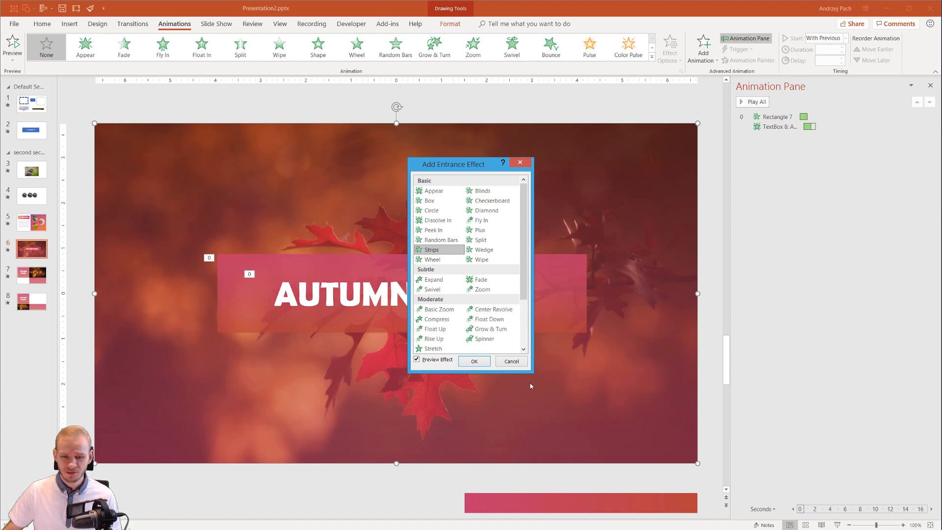
left_click(473, 361)
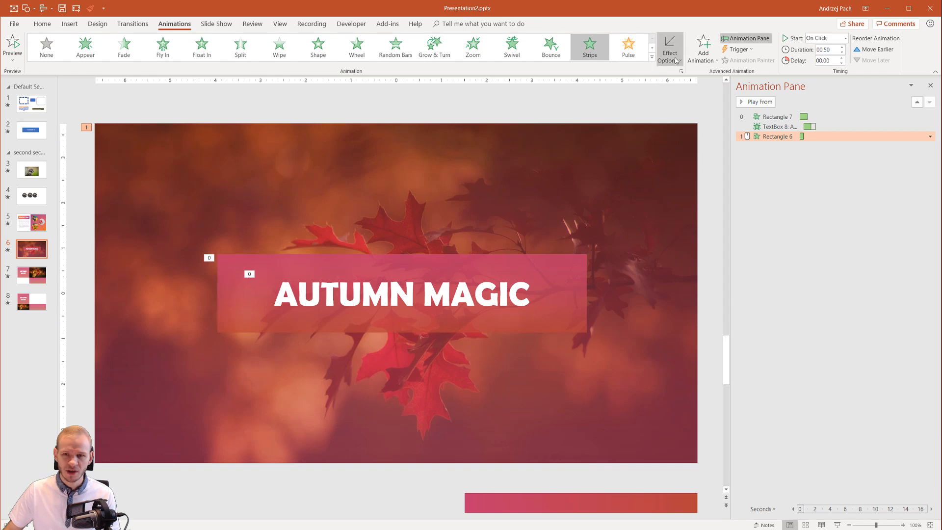
mouse_move(669, 55)
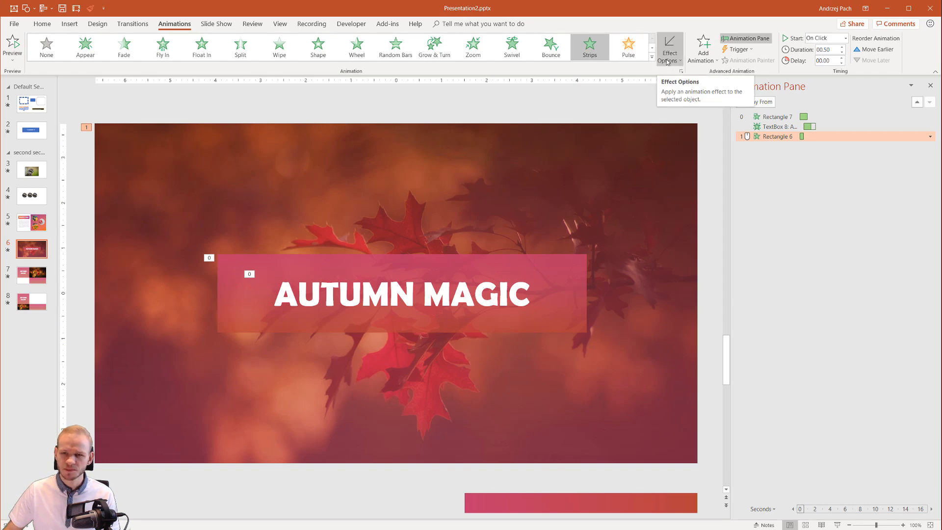
Step: Change the Strips direction, start it With Previous and lengthen its duration
left_click(669, 47)
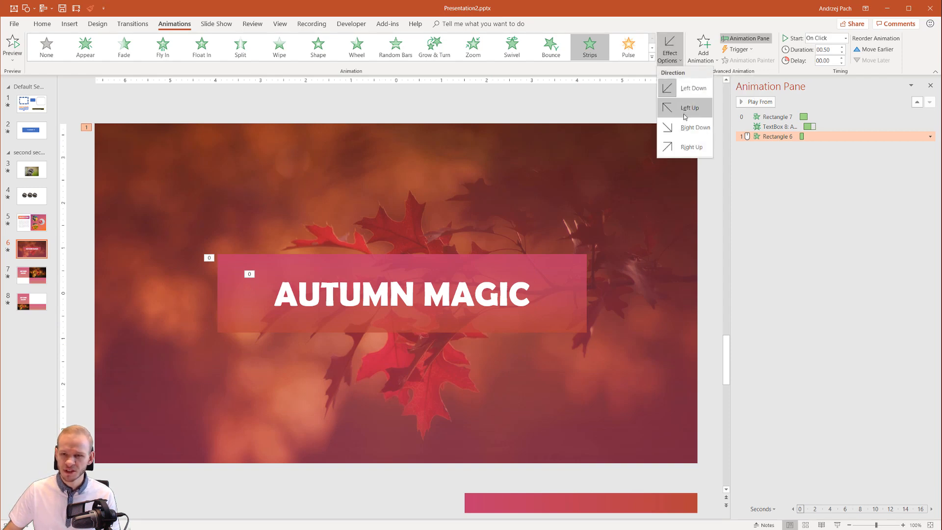
left_click(689, 108)
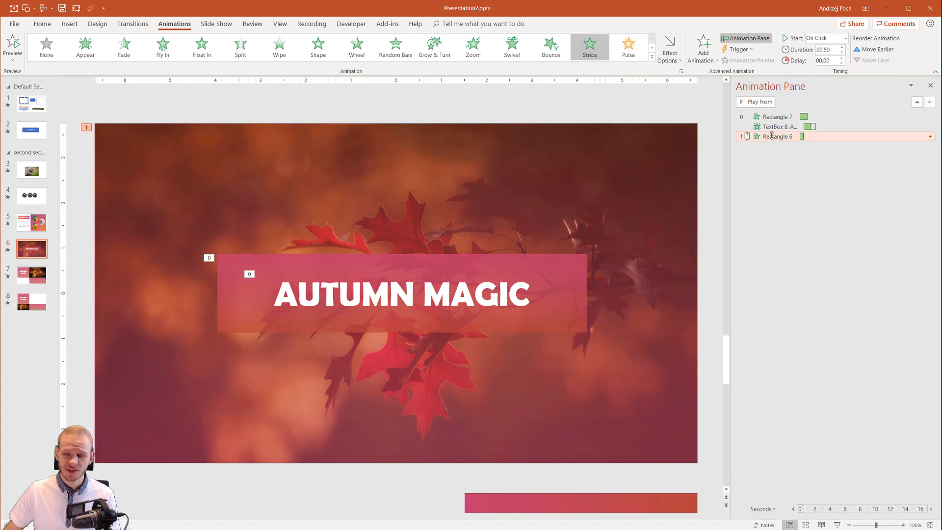
left_click(930, 137)
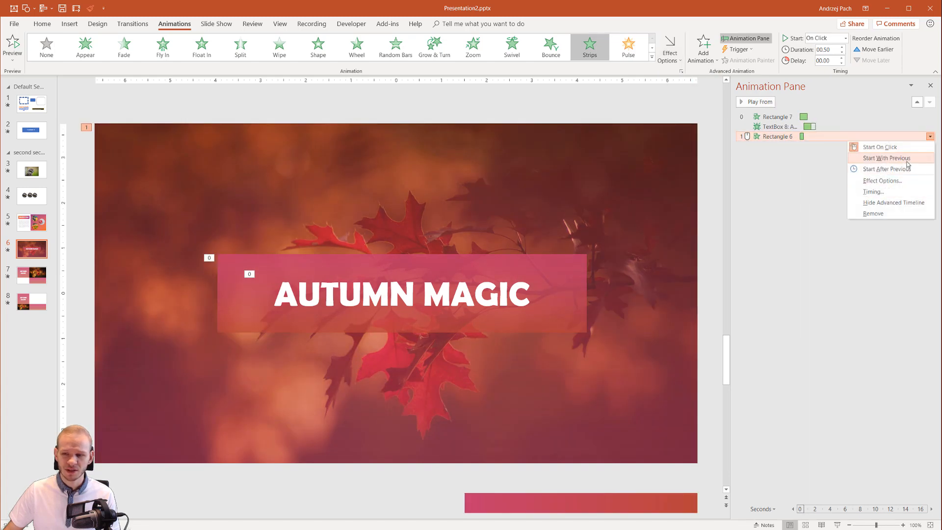
left_click(888, 157)
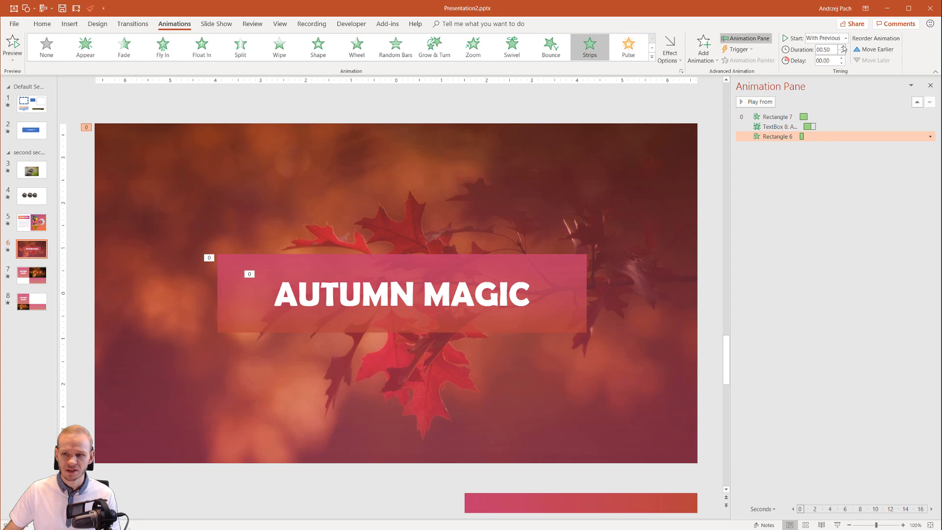
left_click(844, 47)
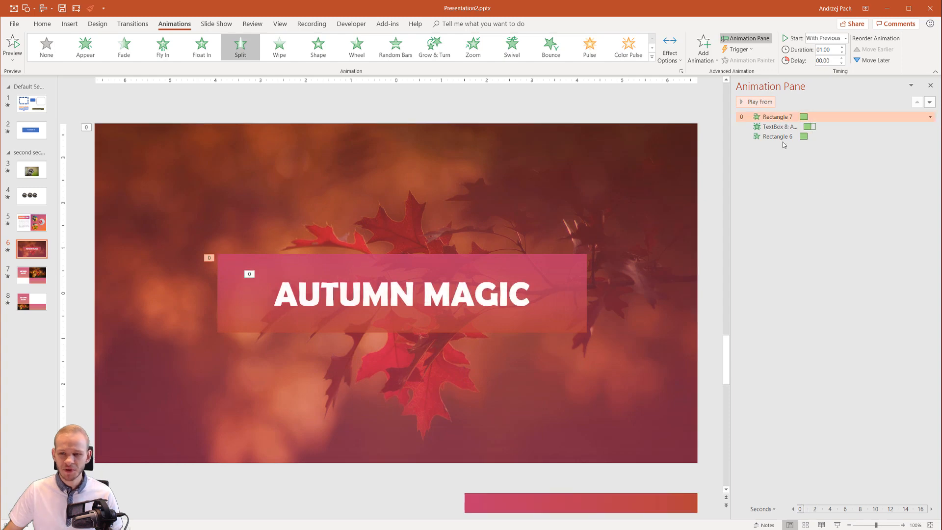
Step: Move Rectangle 6 to the top of the sequence and give Rectangle 7 a 00.50 delay
left_click(588, 44)
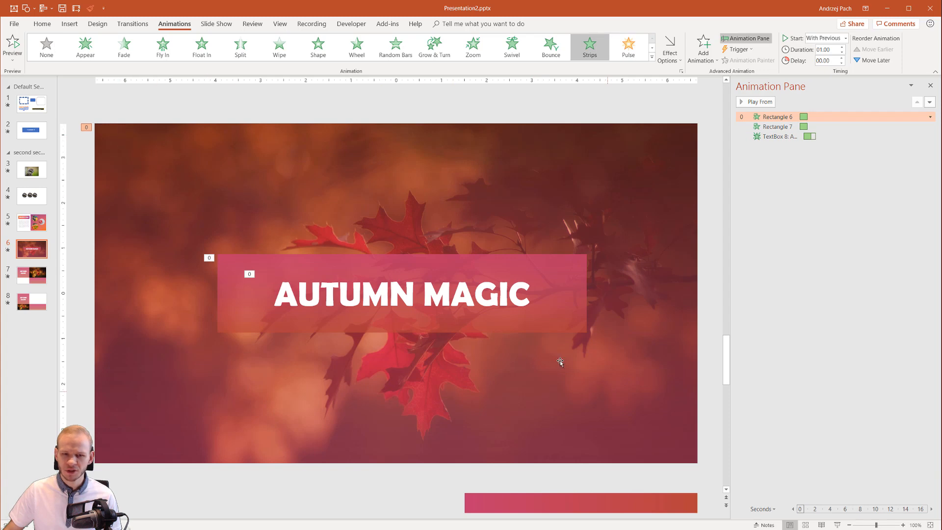
mouse_move(73, 263)
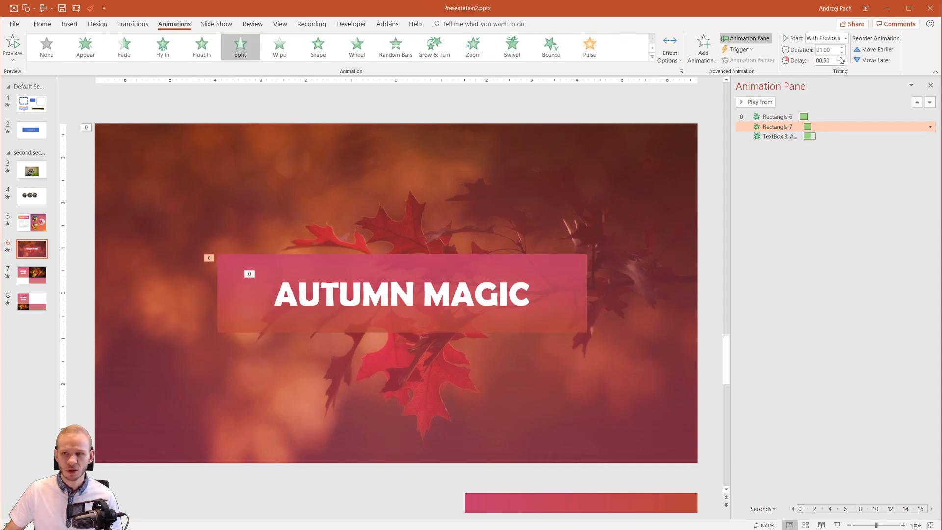
left_click(779, 136)
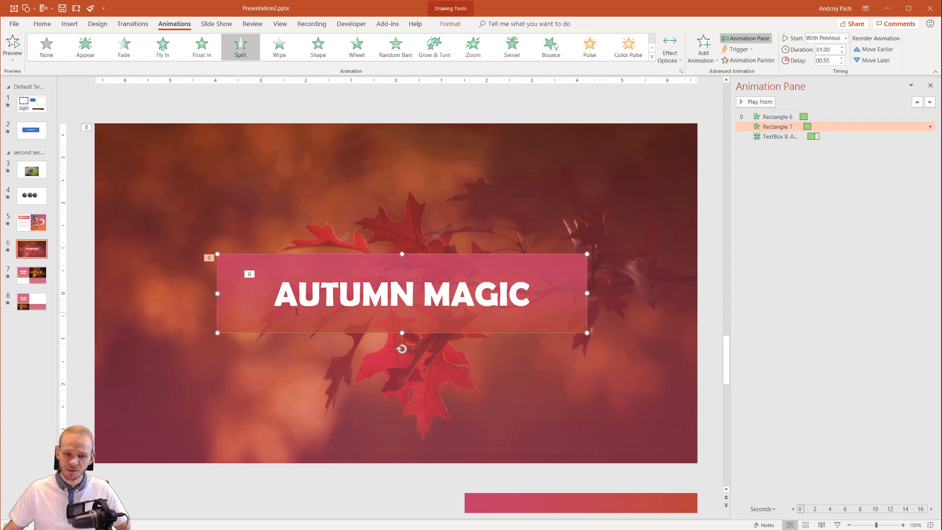
left_click(122, 47)
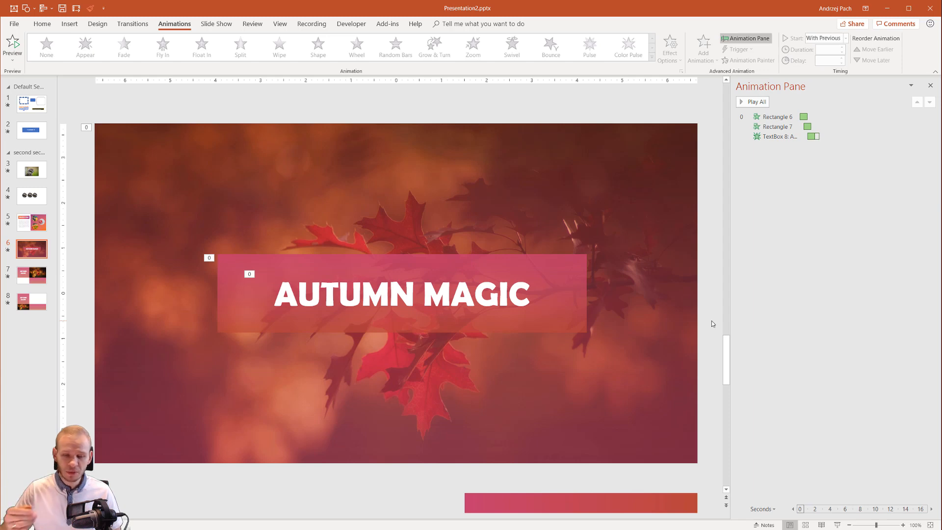
mouse_move(720, 206)
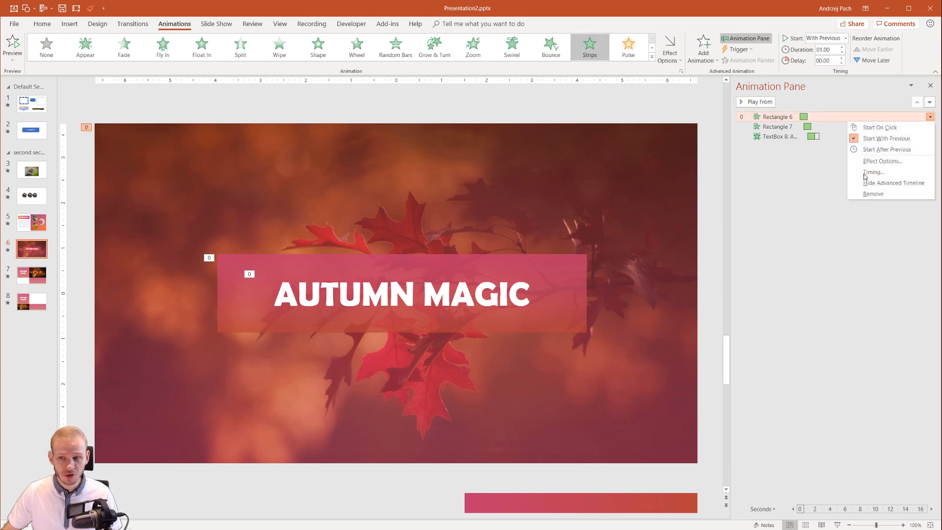
mouse_move(892, 149)
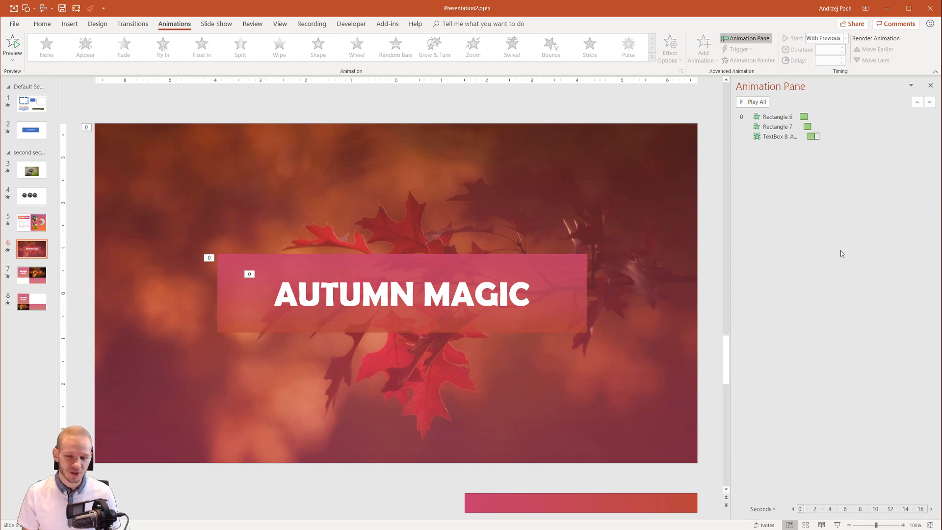
mouse_move(697, 226)
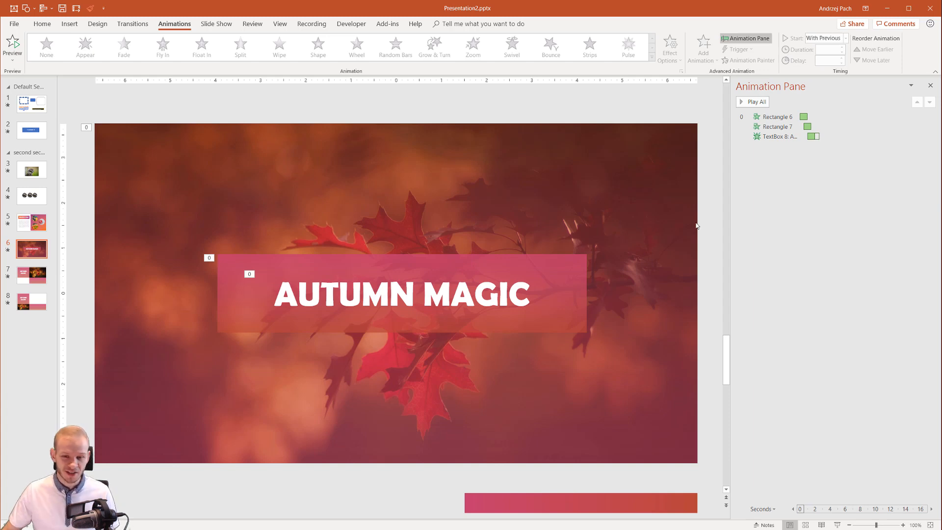